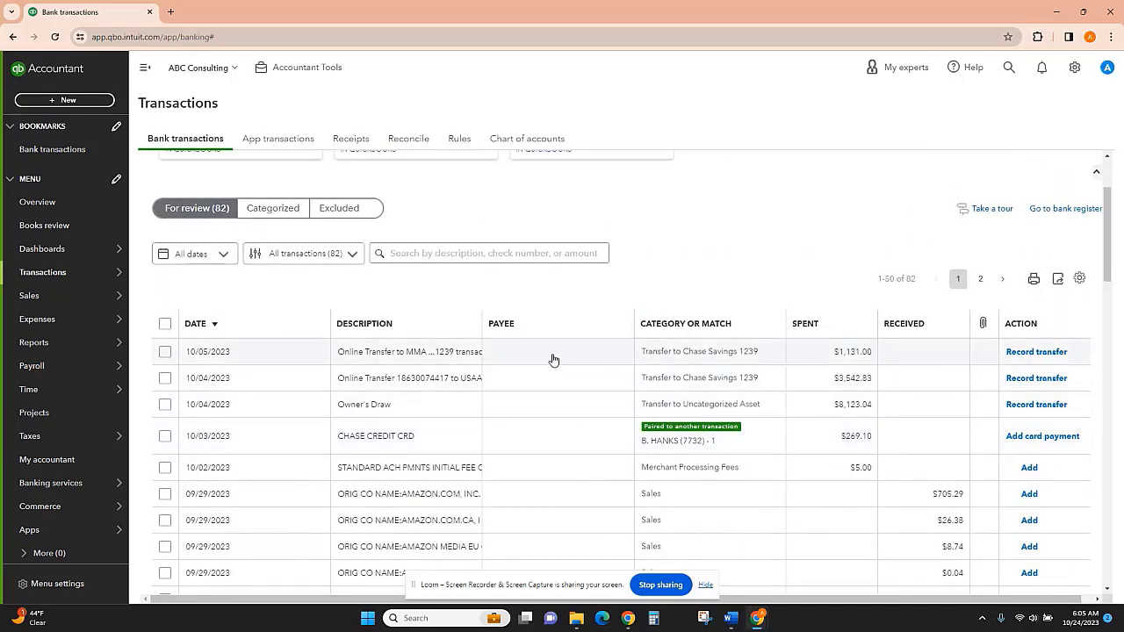
mouse_move(530, 356)
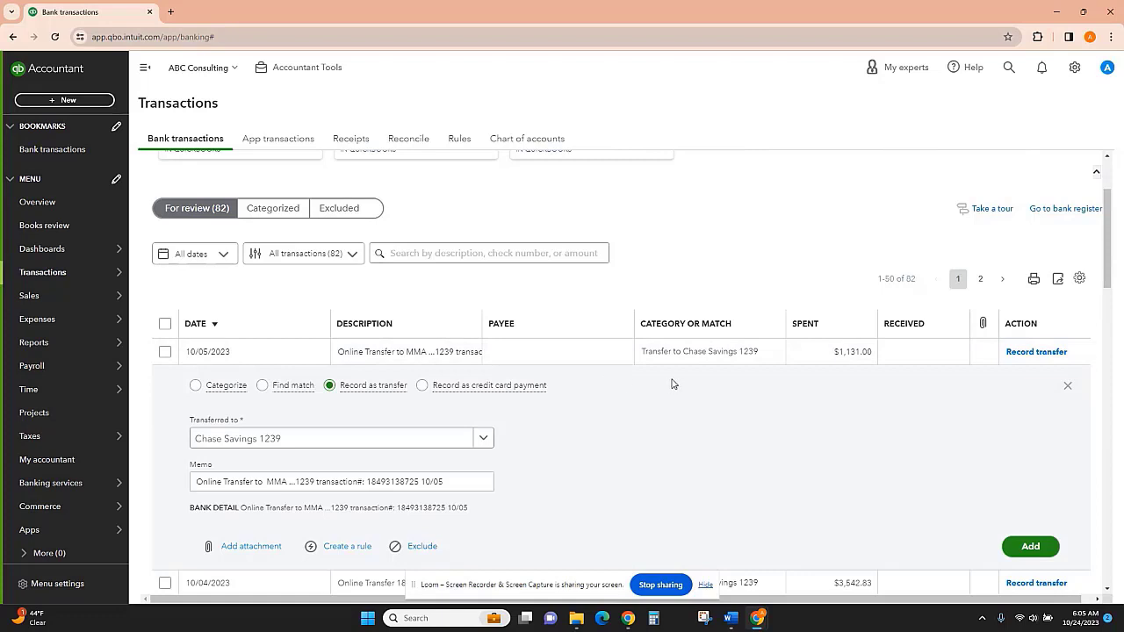
mouse_move(772, 350)
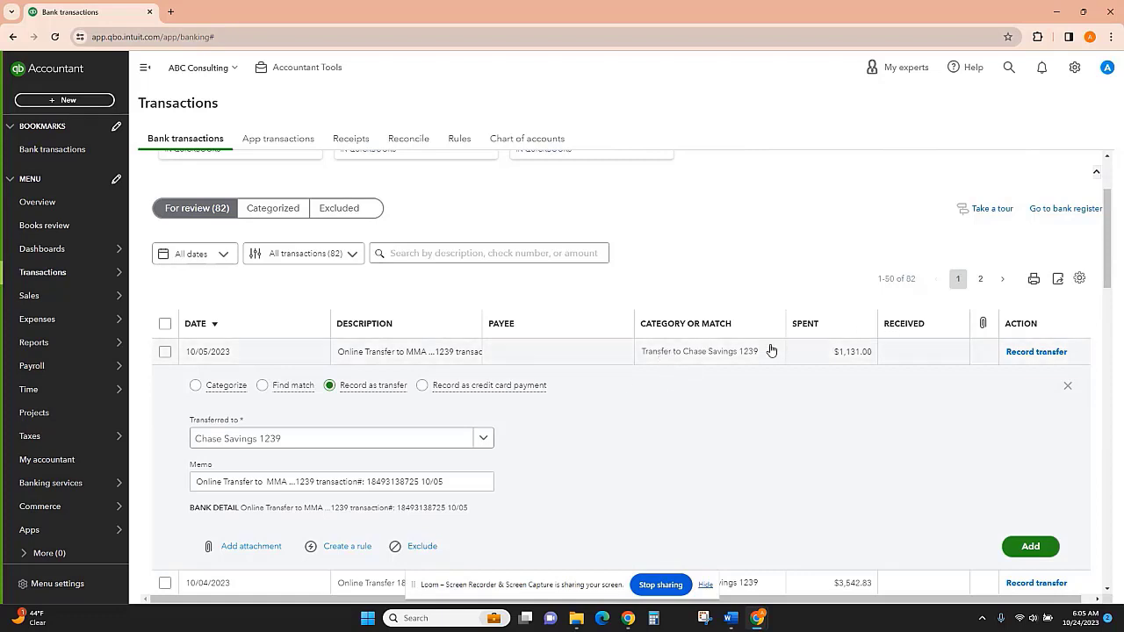
mouse_move(704, 418)
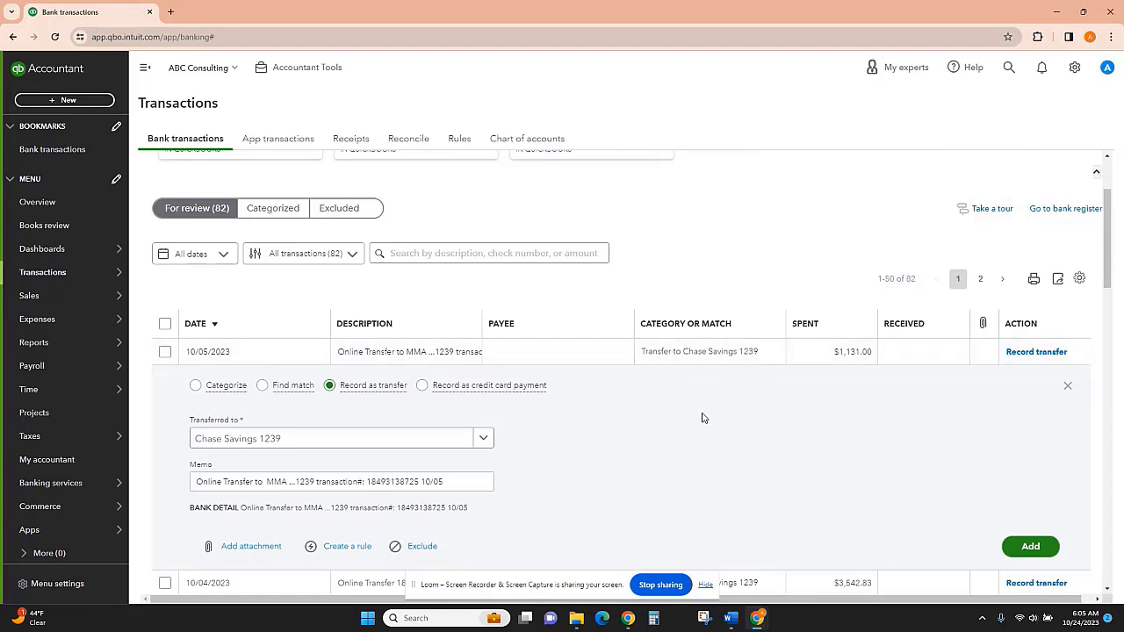
mouse_move(710, 339)
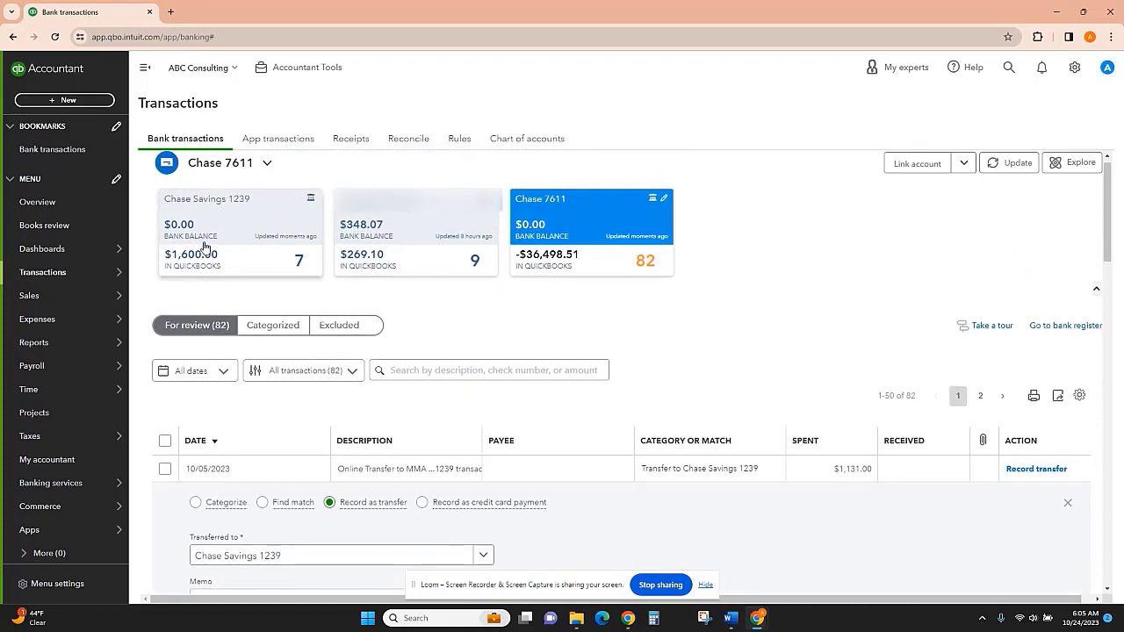
Step: In Chase Savings 1239, categorize the $1,131.00 transfer with payee Transfer and account Chase 7611
click(238, 220)
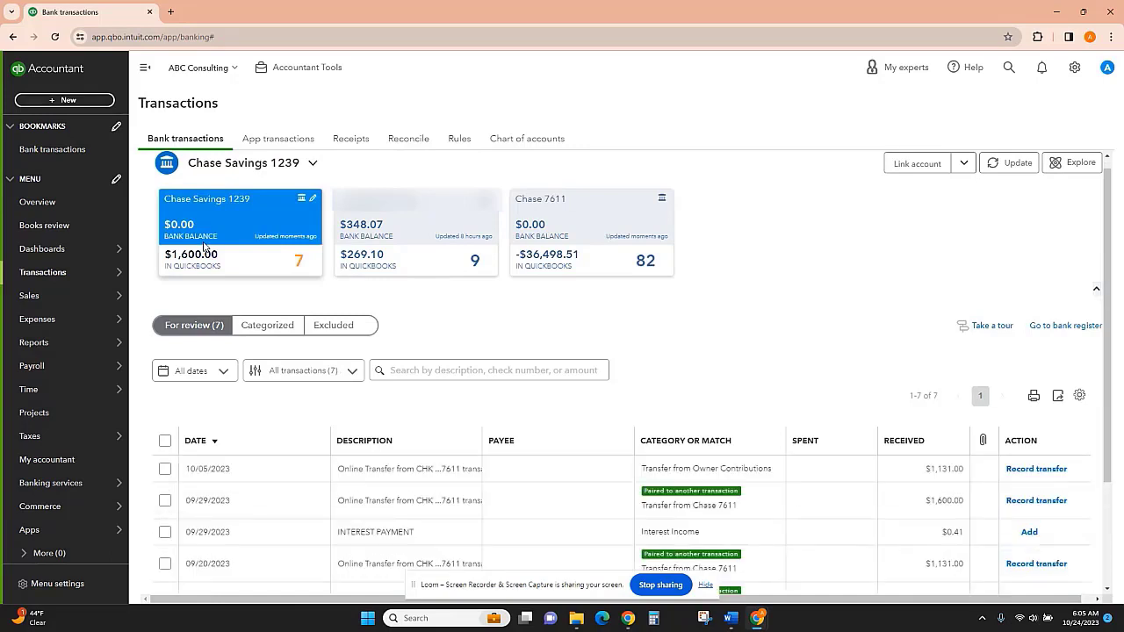
mouse_move(562, 472)
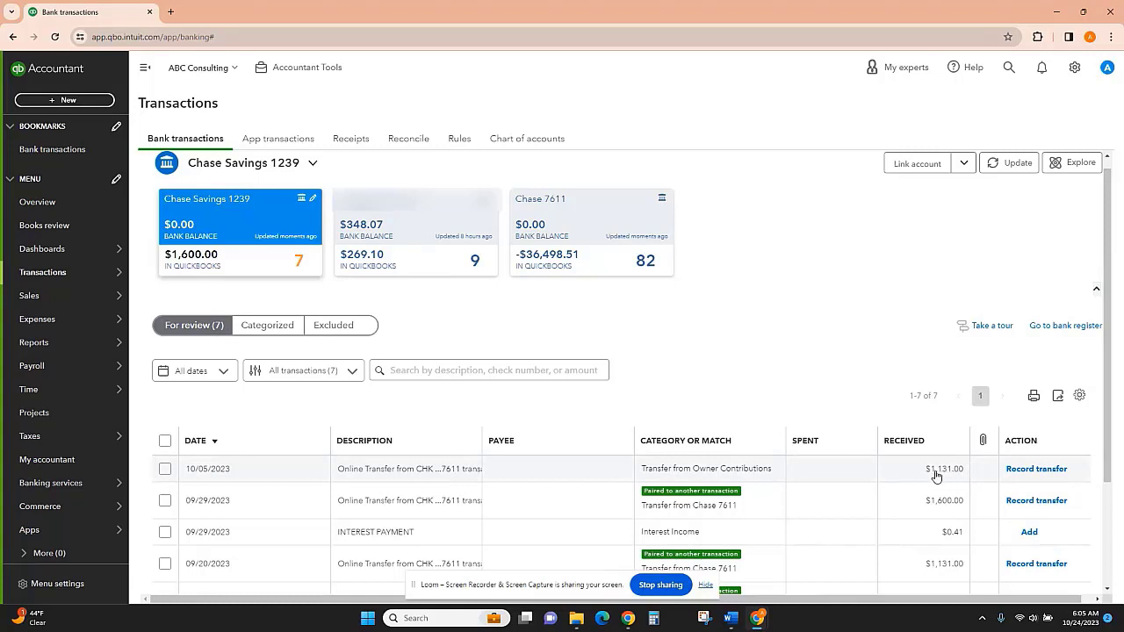
mouse_move(558, 475)
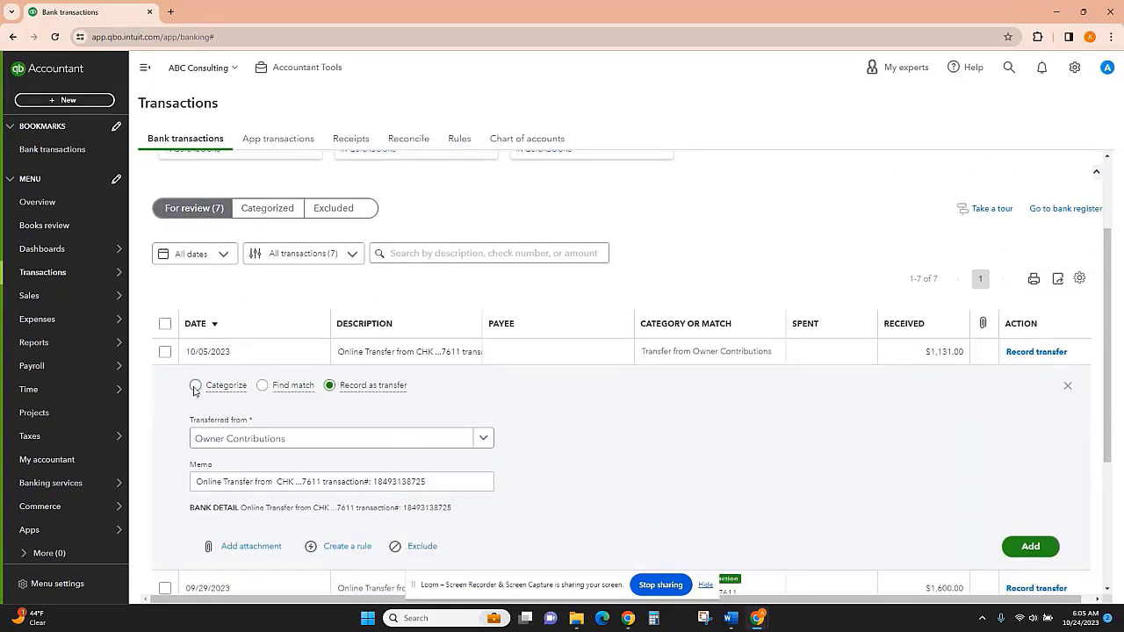
click(197, 385)
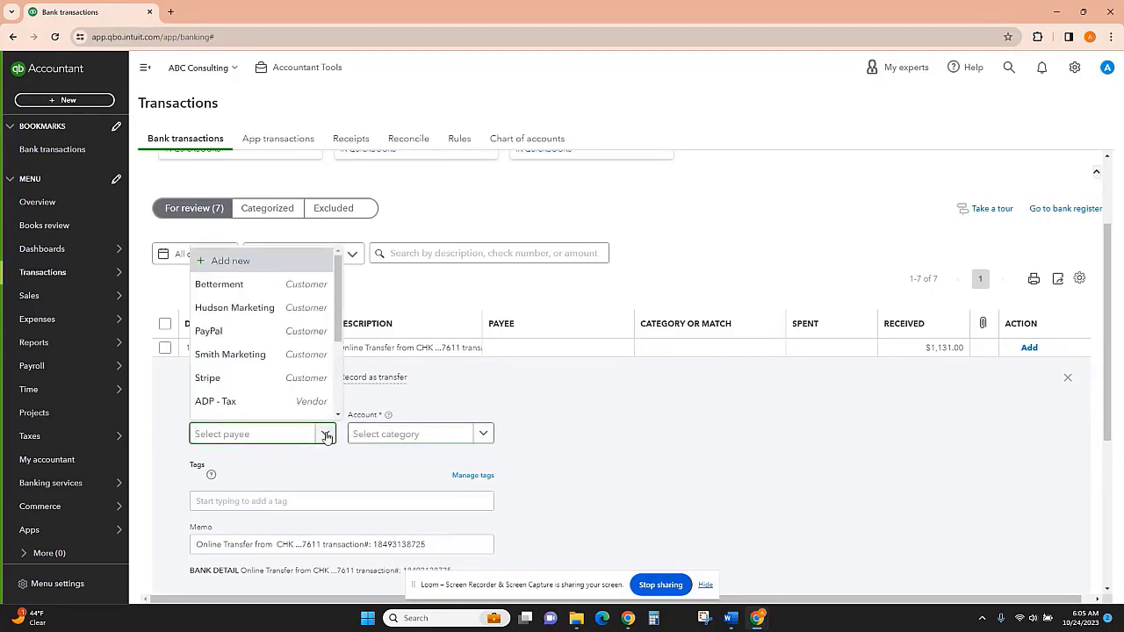
text(Transfer)
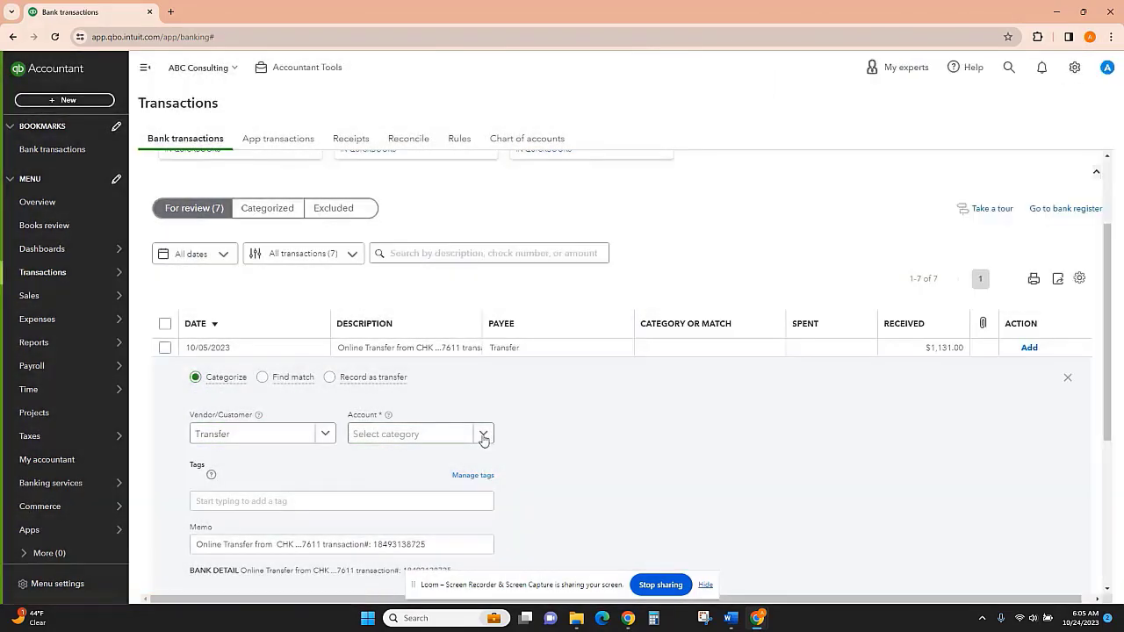
click(481, 434)
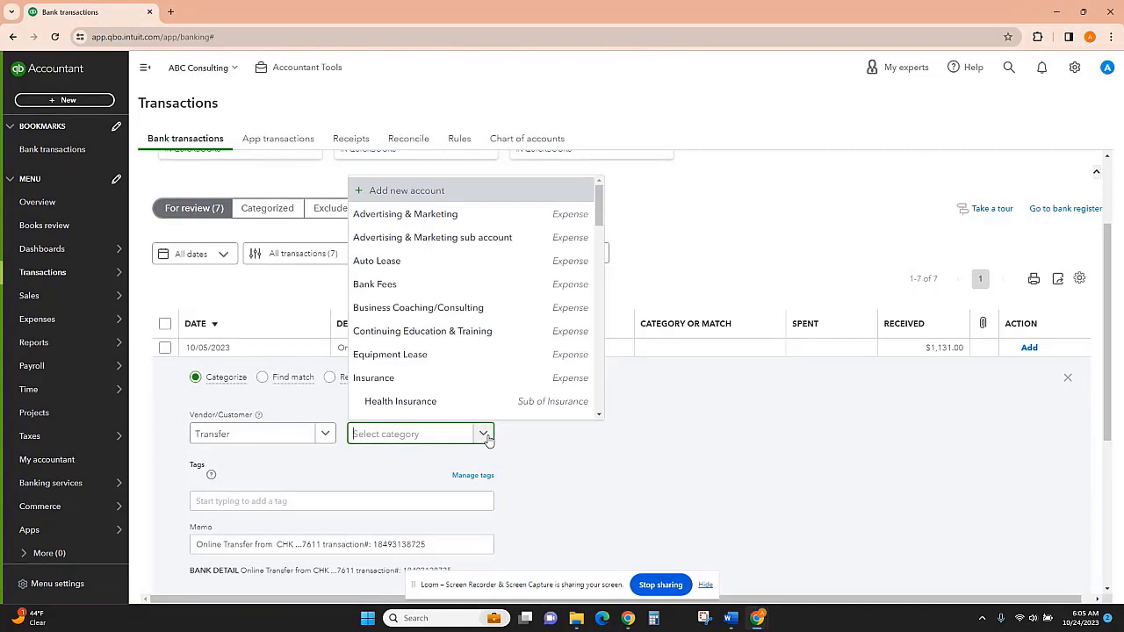
mouse_move(482, 334)
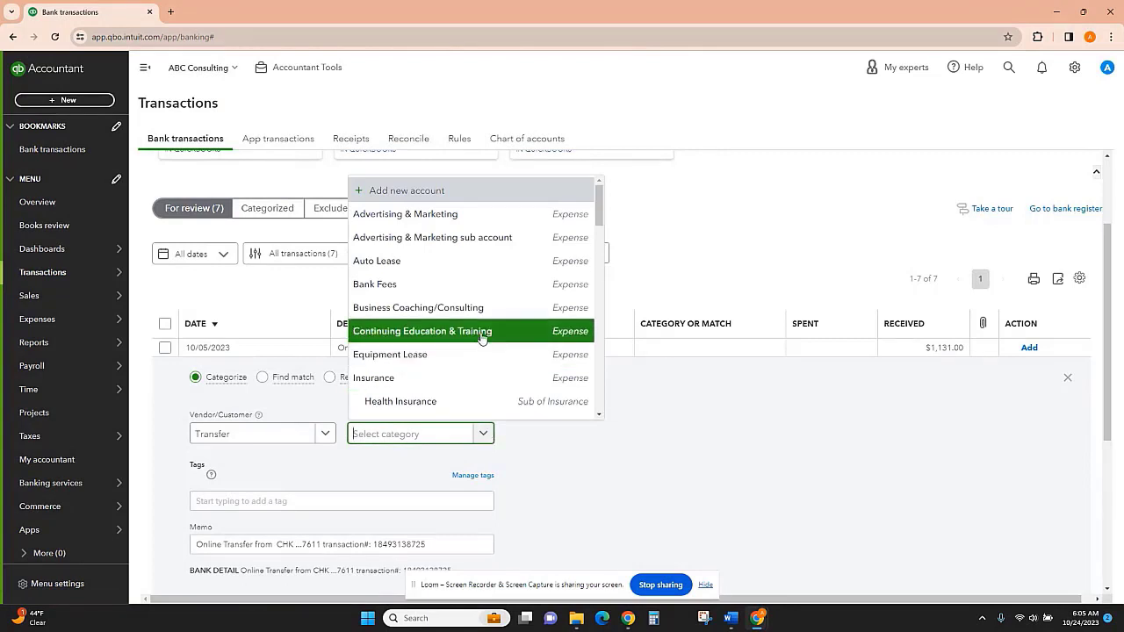
text(chas)
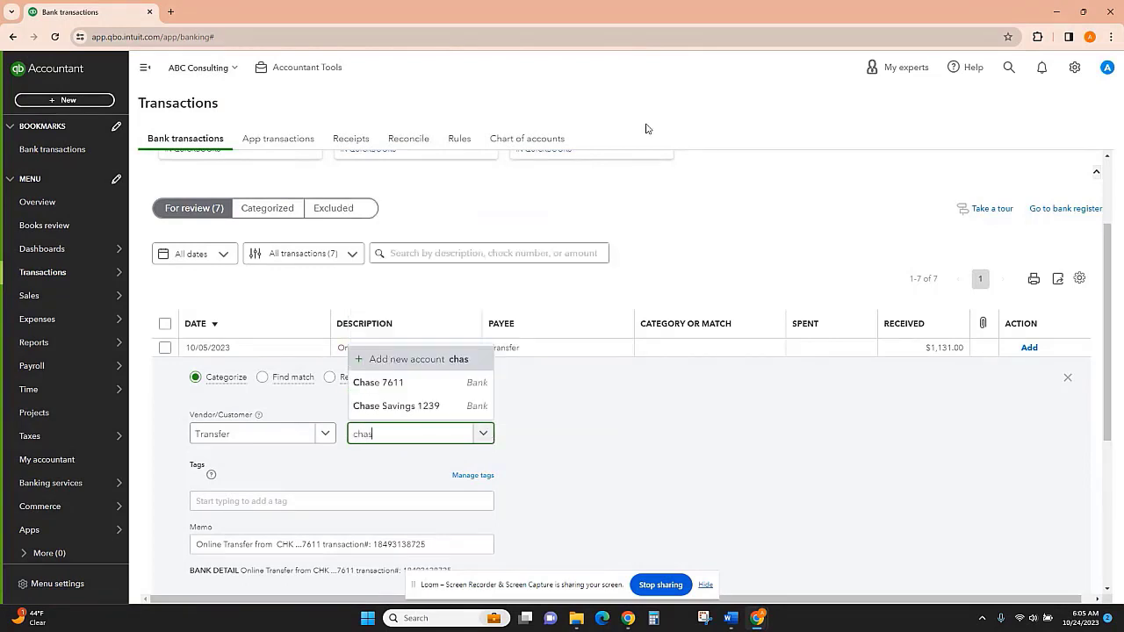
click(378, 383)
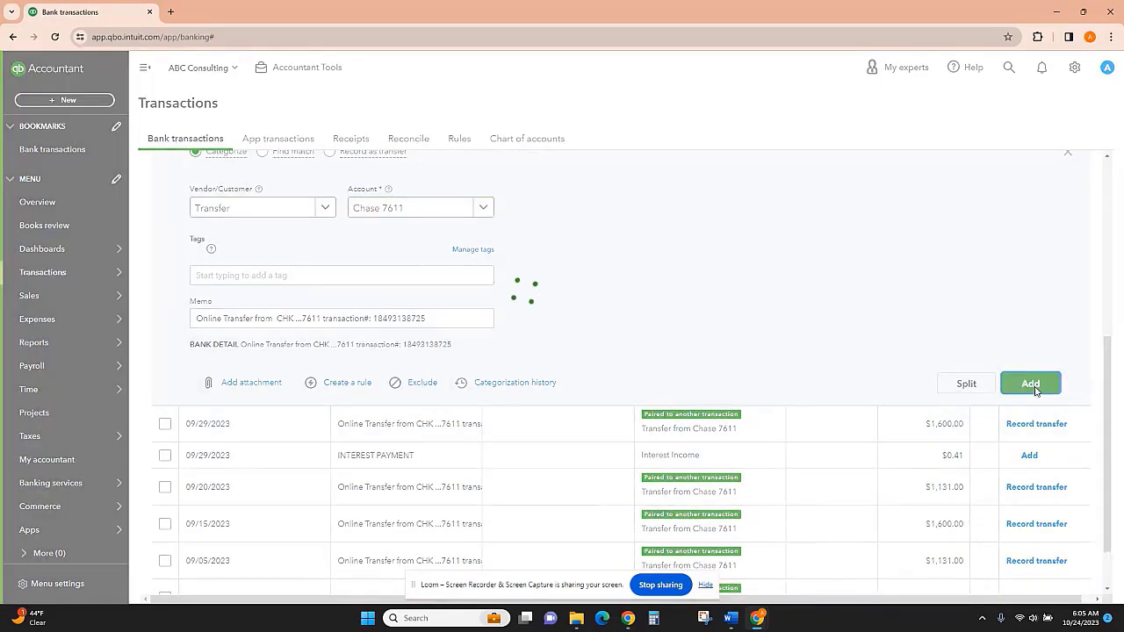
Step: In the Chase 7611 feed, accept the found match for the $1,131.00 transfer
click(1029, 383)
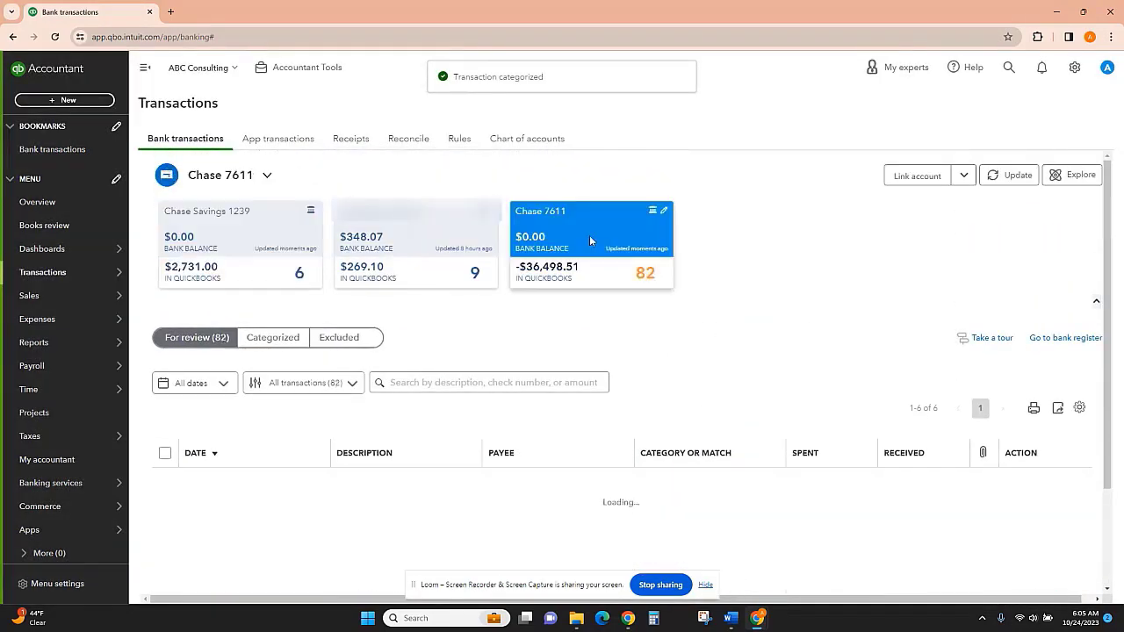
scroll(down, 3)
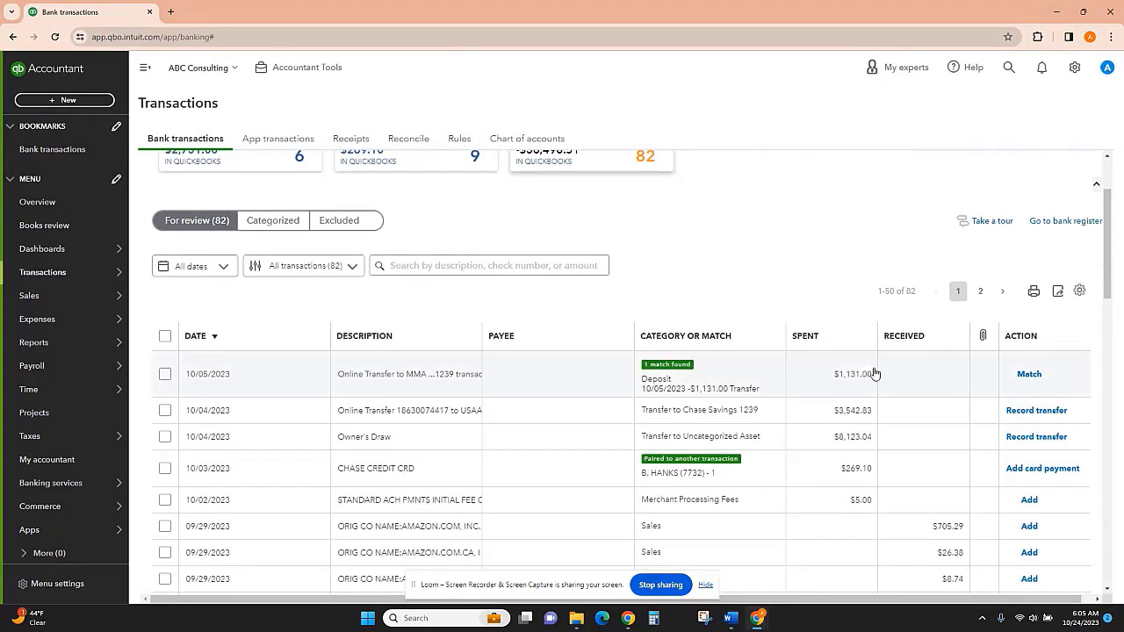
mouse_move(406, 388)
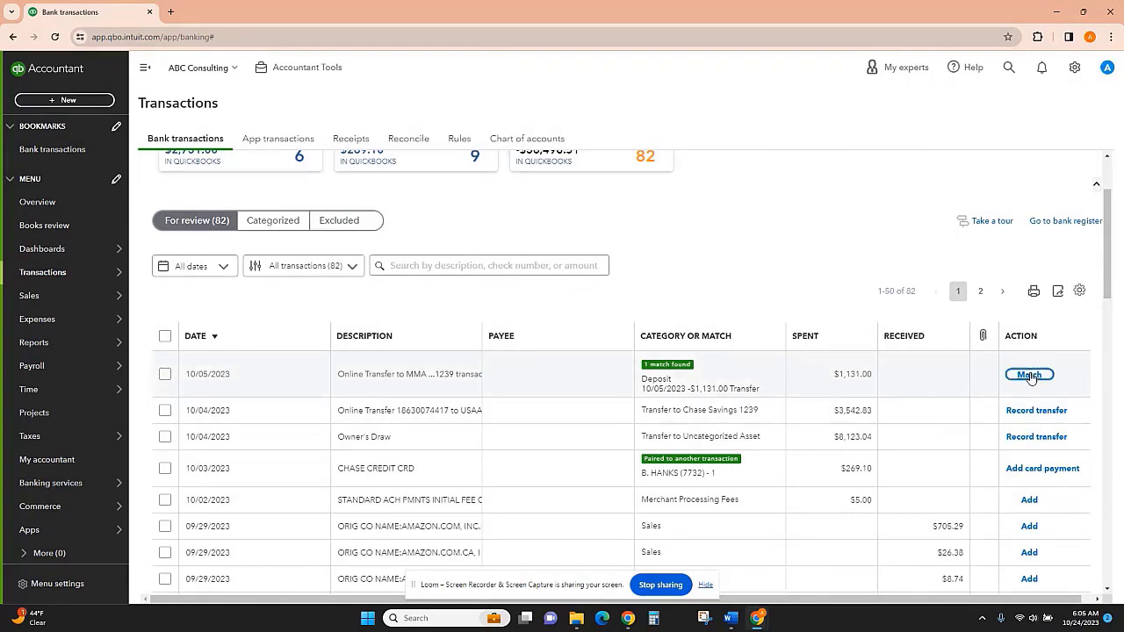
click(1029, 376)
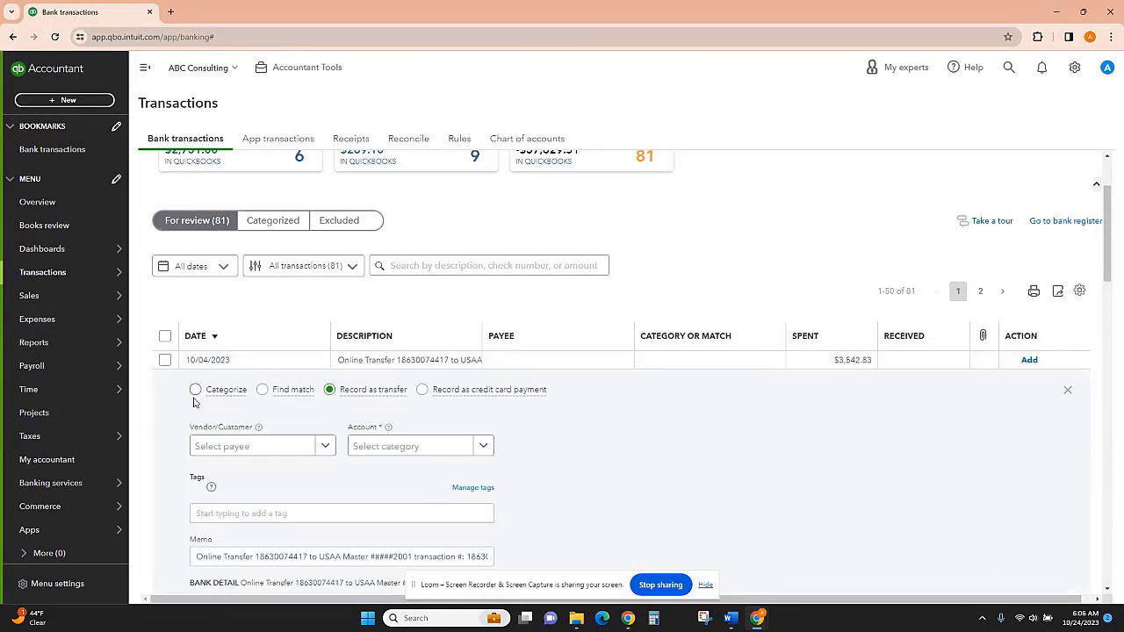
Step: Categorize the $3,542.63 USAA transfer and save a new payee 'Transfer to Personal'
click(255, 446)
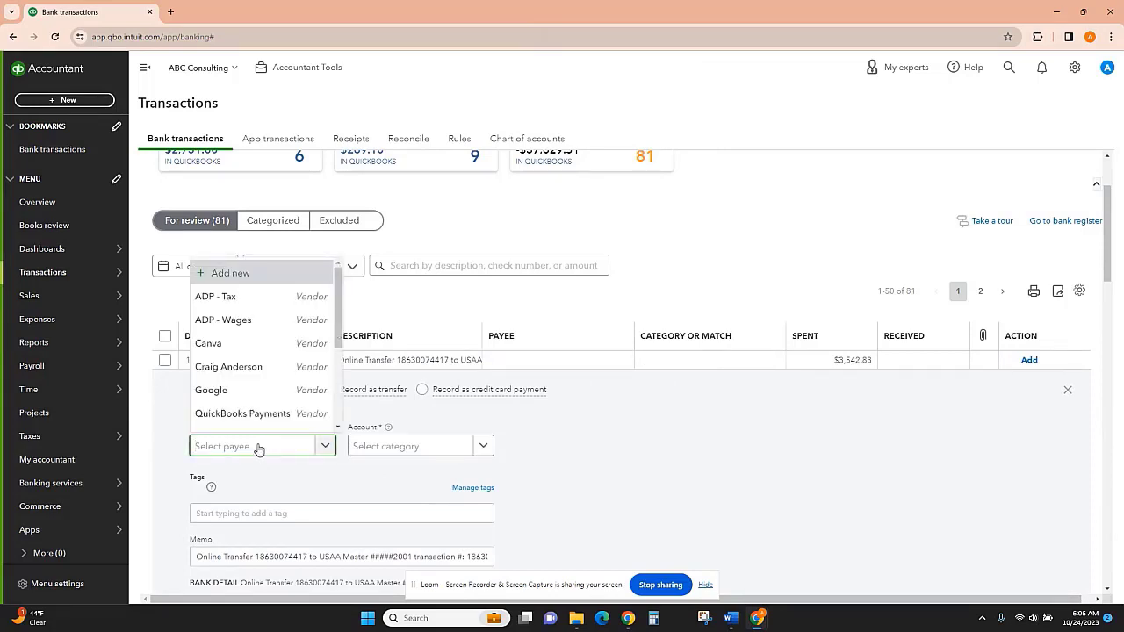
text(Transfer to)
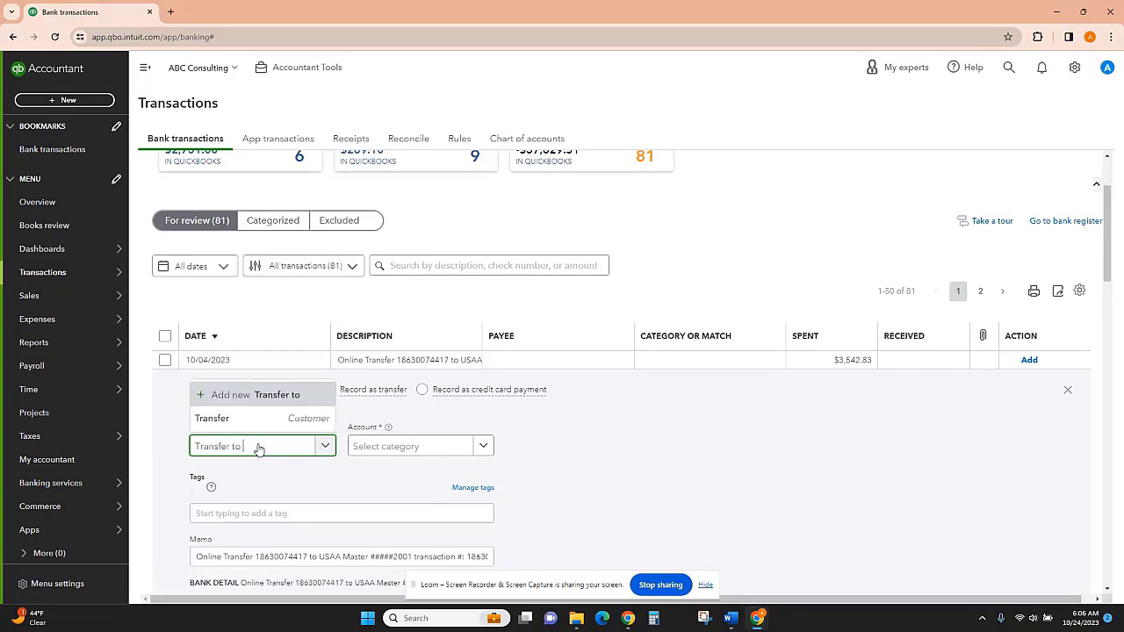
text(Personal)
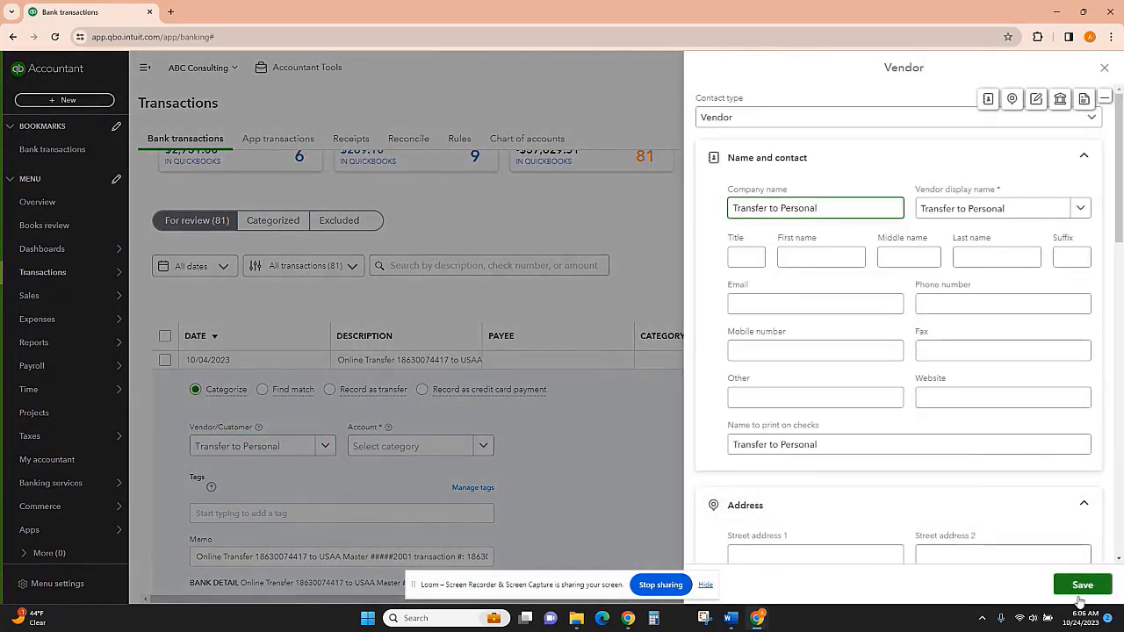
click(1082, 583)
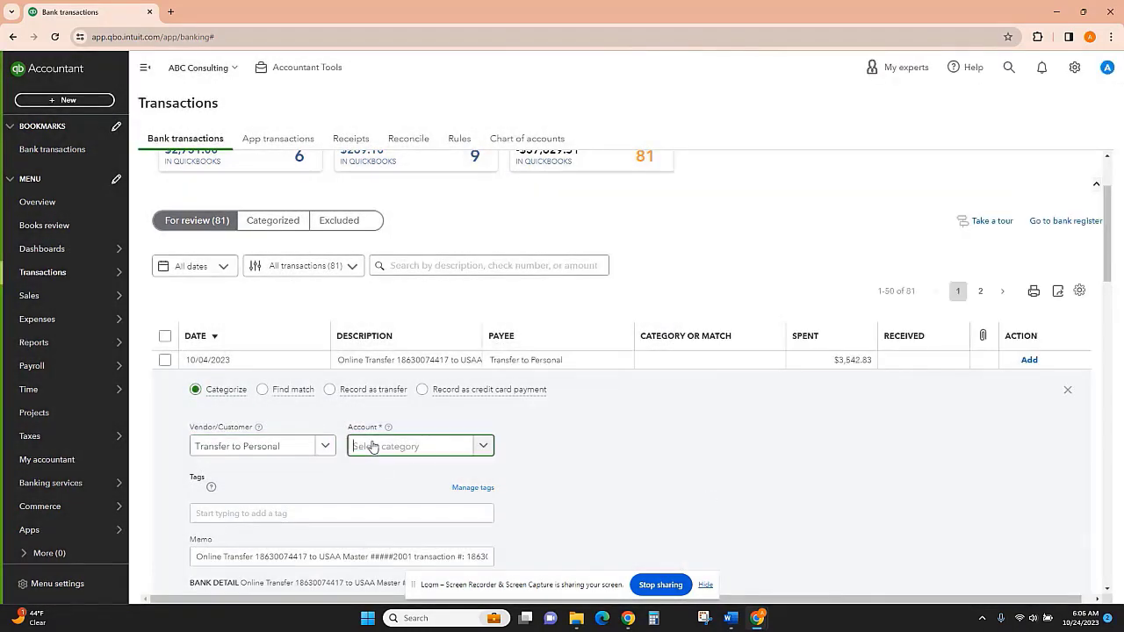
Step: Search the Account field for 'owner' and 'distr', finding no distributions account
click(418, 446)
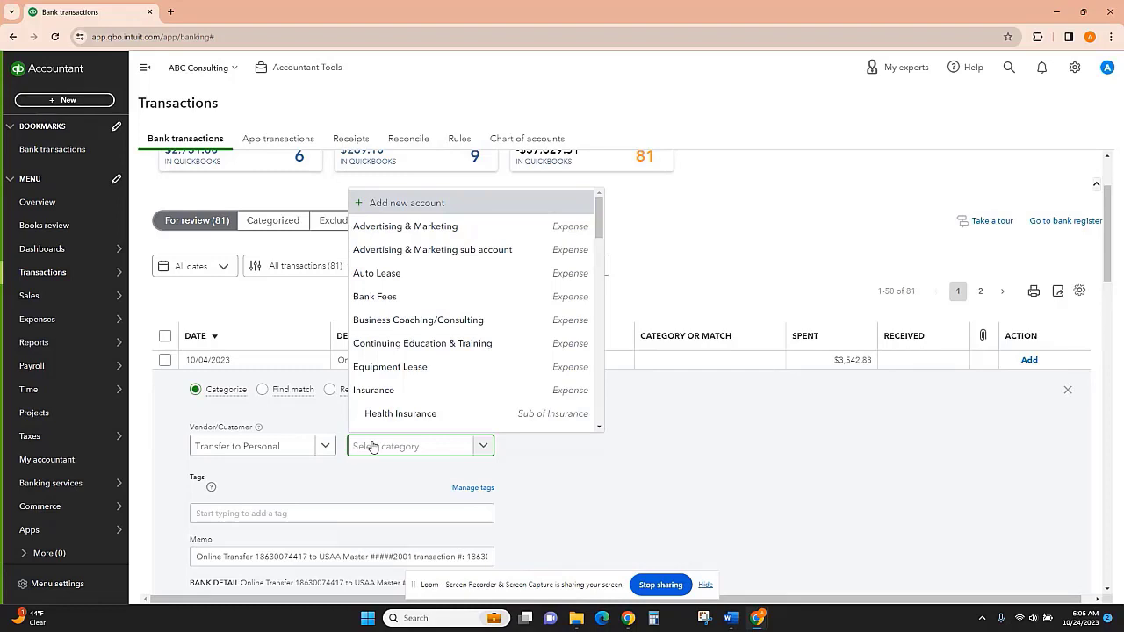
text(owner)
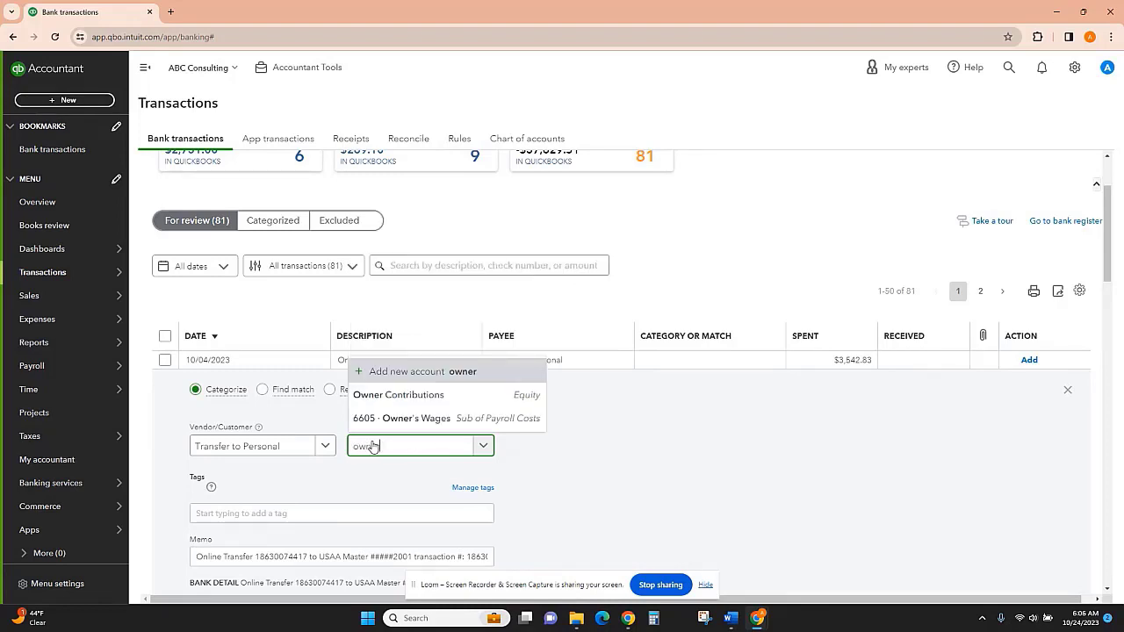
text(owner)
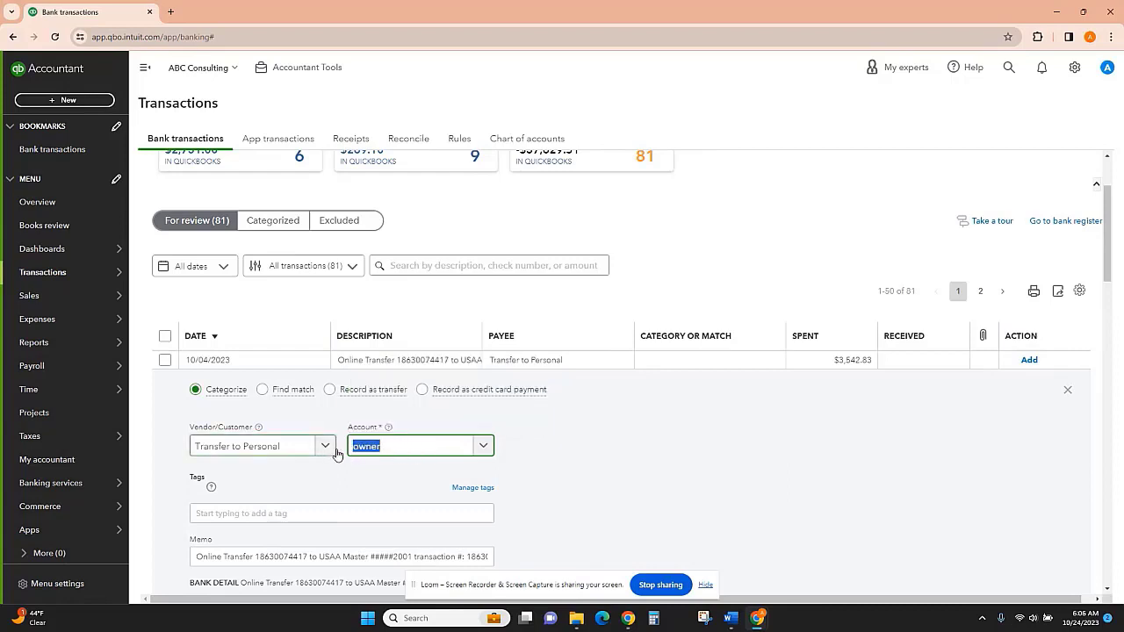
text(distr)
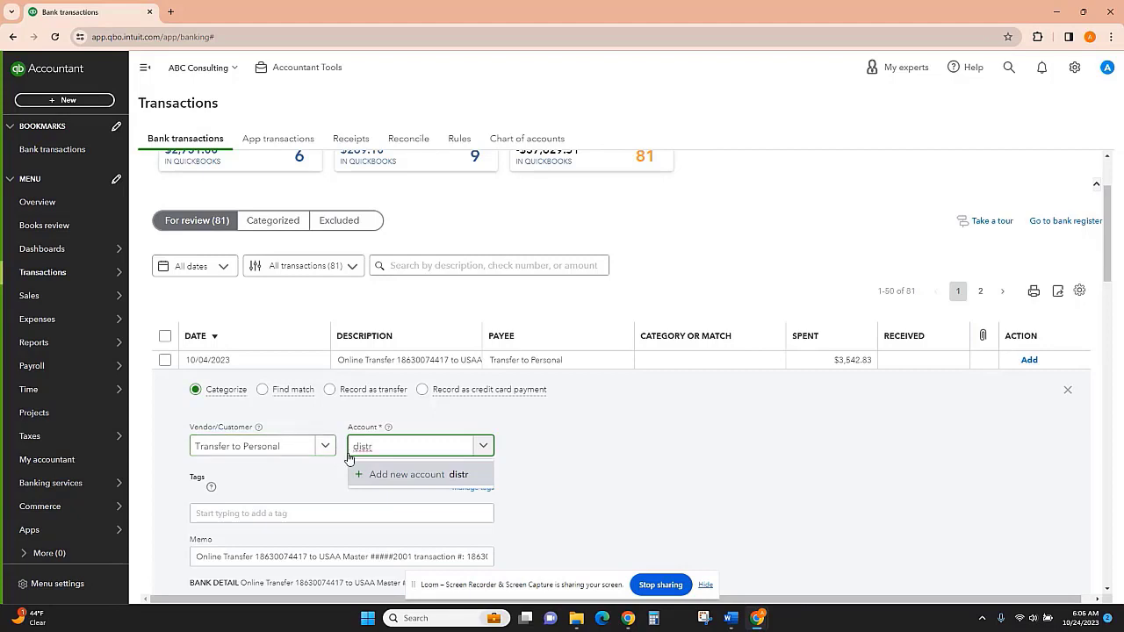
Step: Create an equity account 'Owner Distributions' with detail type Partner Distributions and assign it to the transfer
click(411, 474)
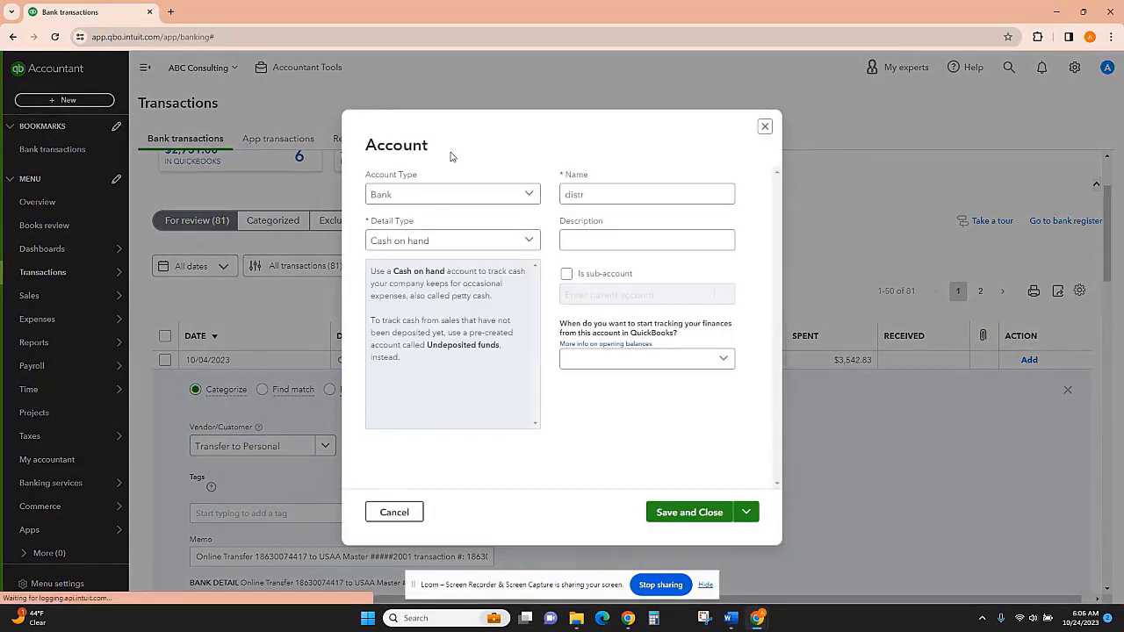
click(453, 193)
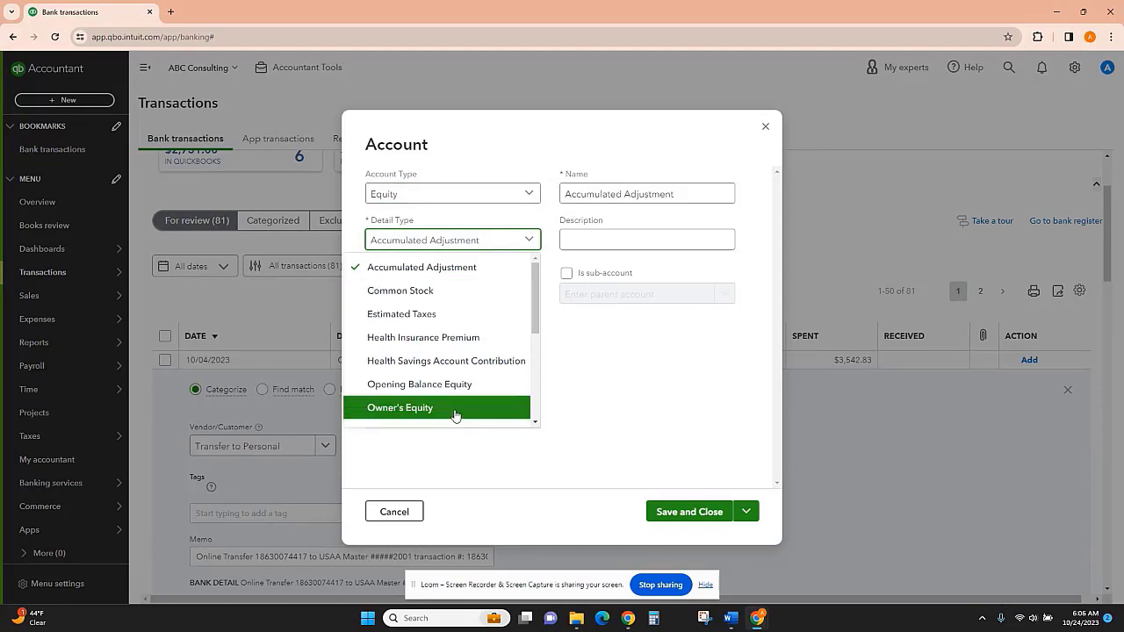
scroll(down, 3)
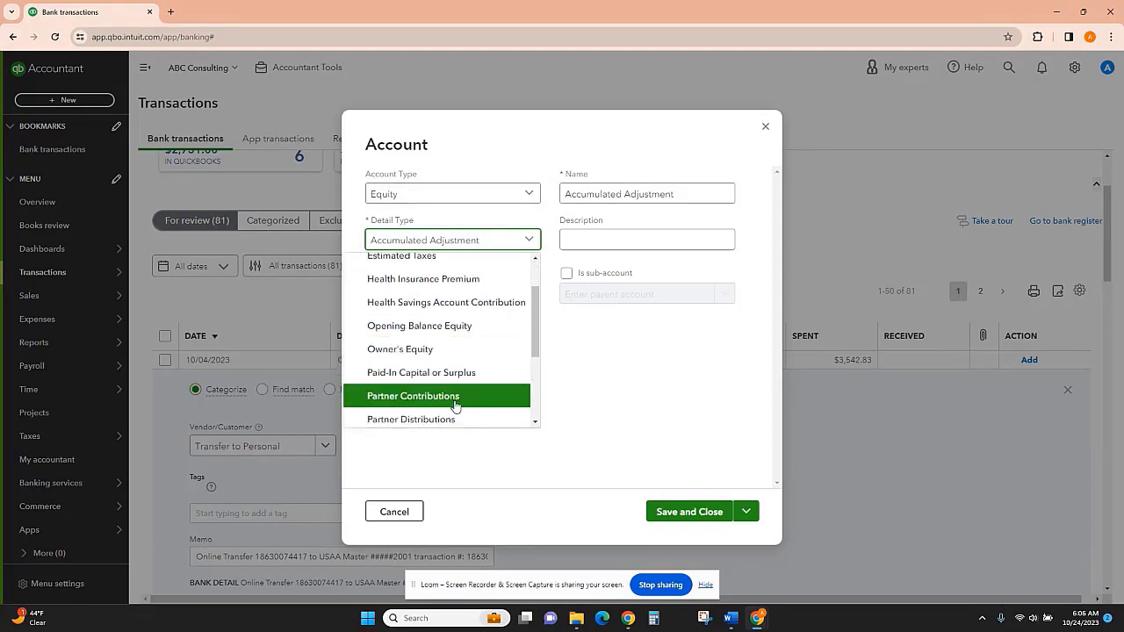
click(413, 420)
text(Owner Distributions)
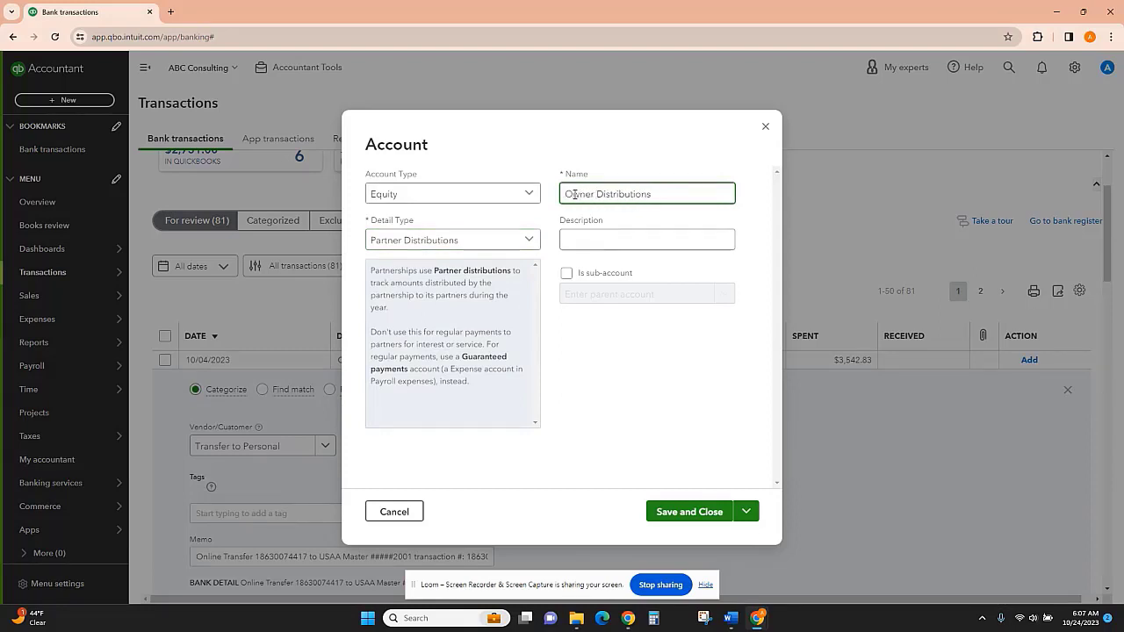
click(688, 511)
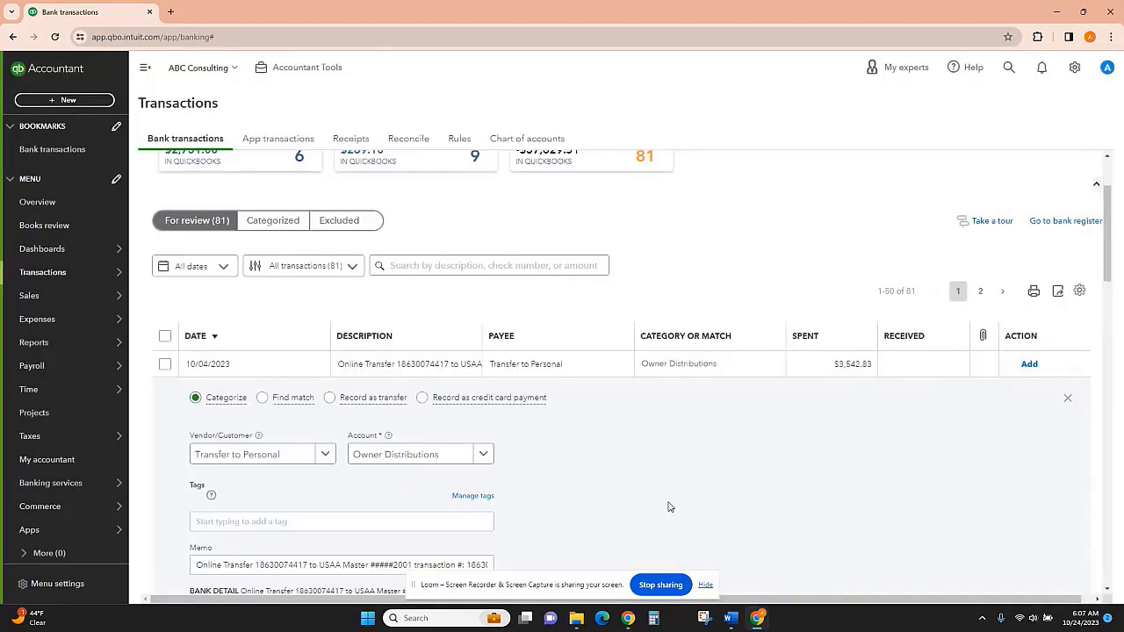
scroll(down, 3)
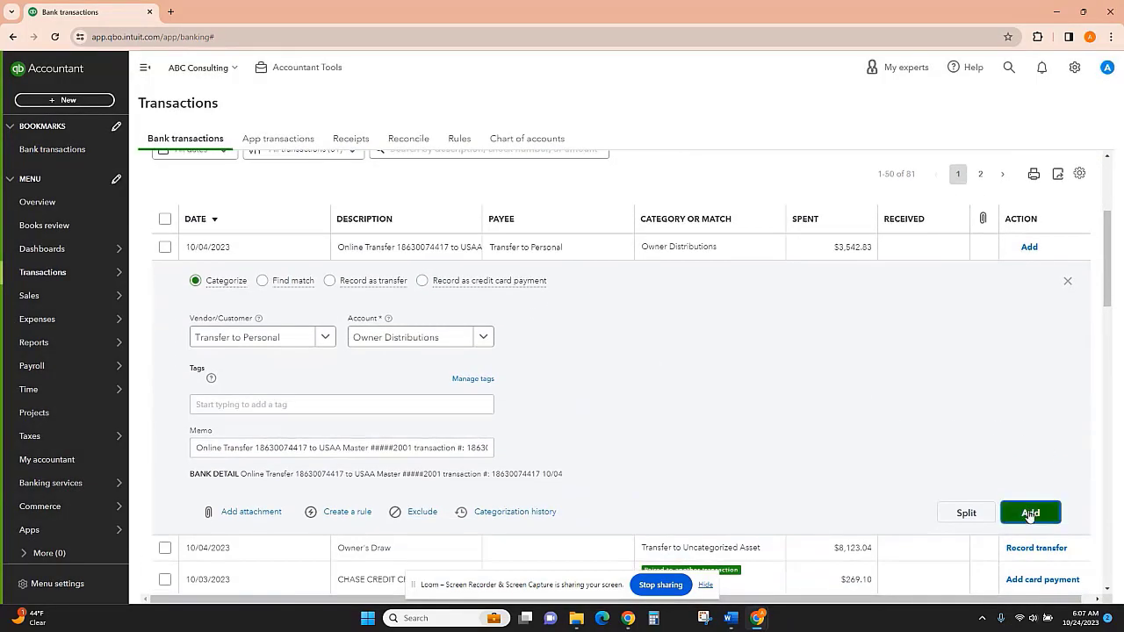
Step: Add the USAA transfer, then categorize the $8,123.04 Owner's Draw as Transfer to Personal to Owner Distributions and add it
click(1031, 513)
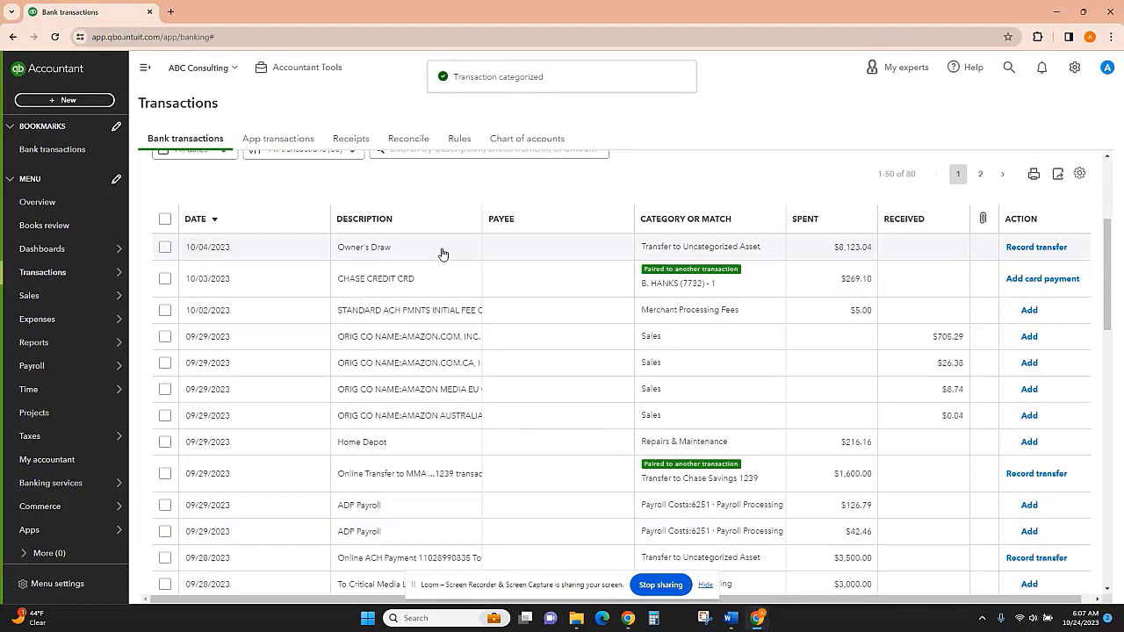
click(443, 248)
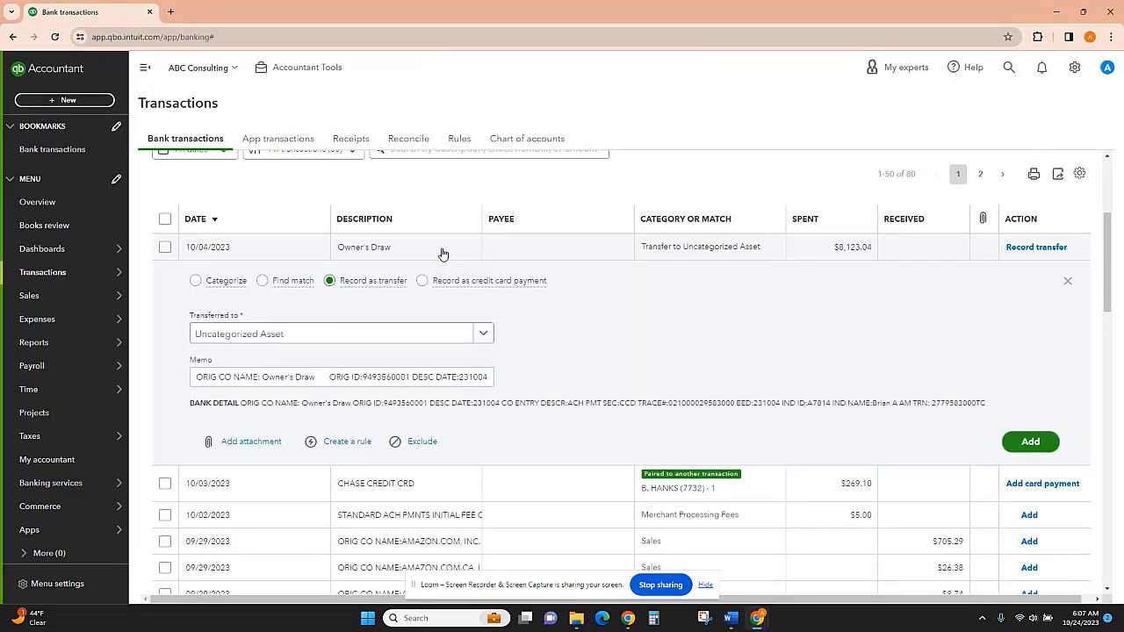
mouse_move(459, 253)
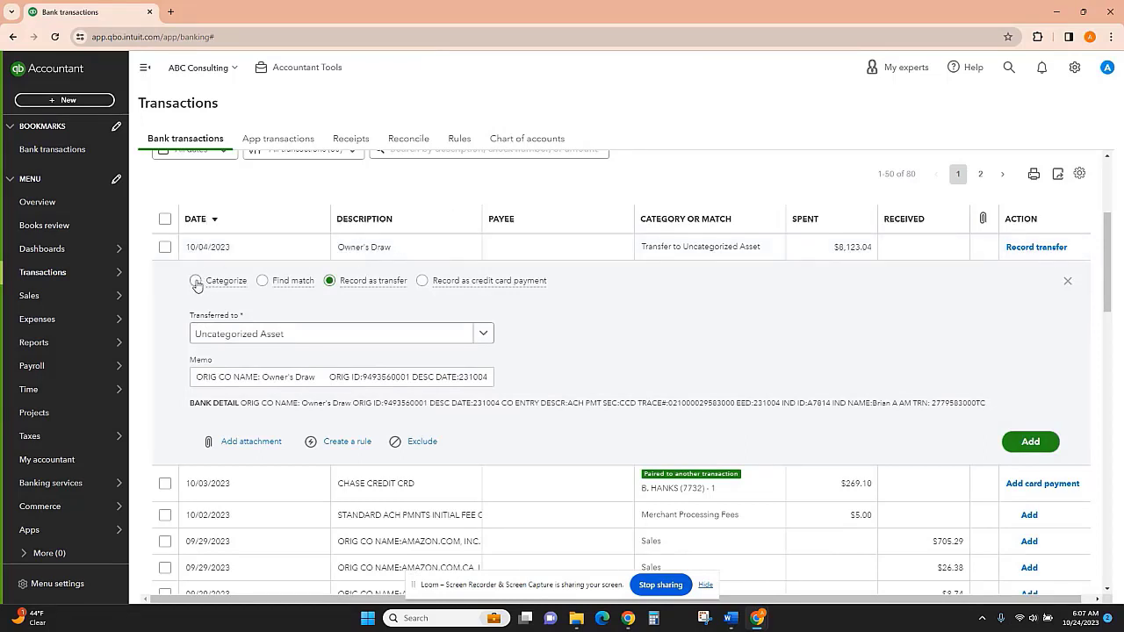
click(197, 281)
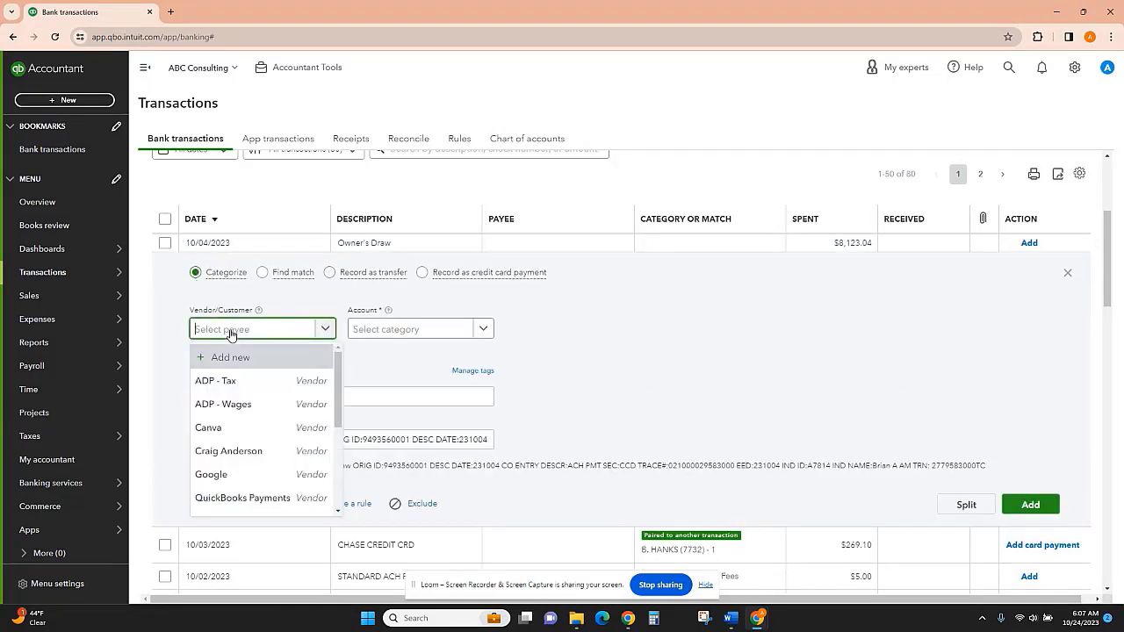
text(transfer)
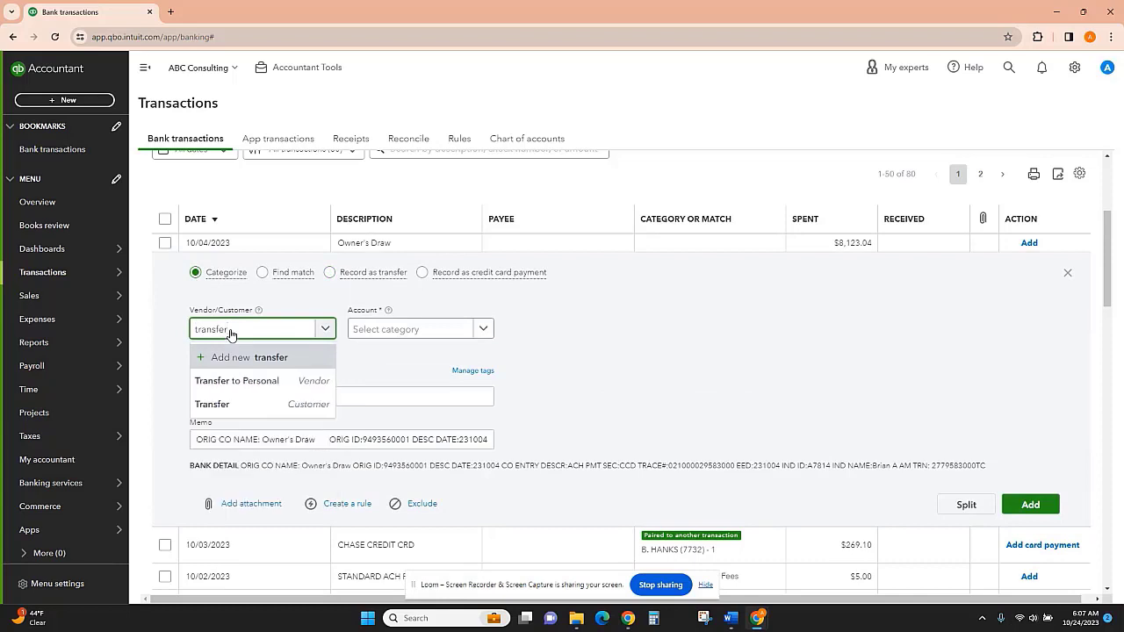
click(419, 328)
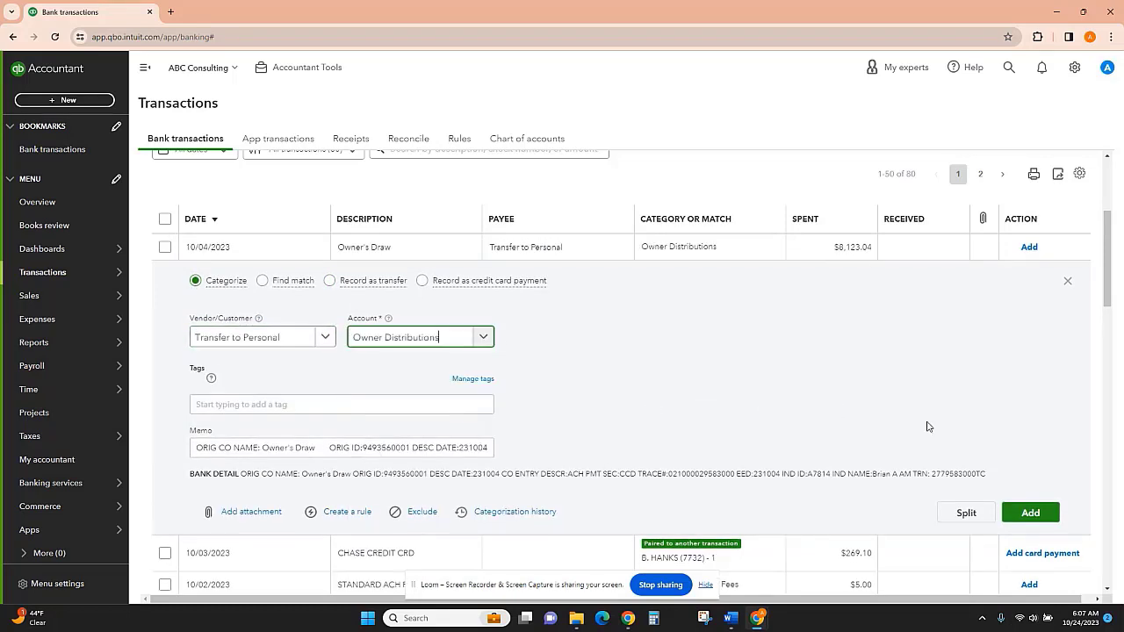
click(1031, 513)
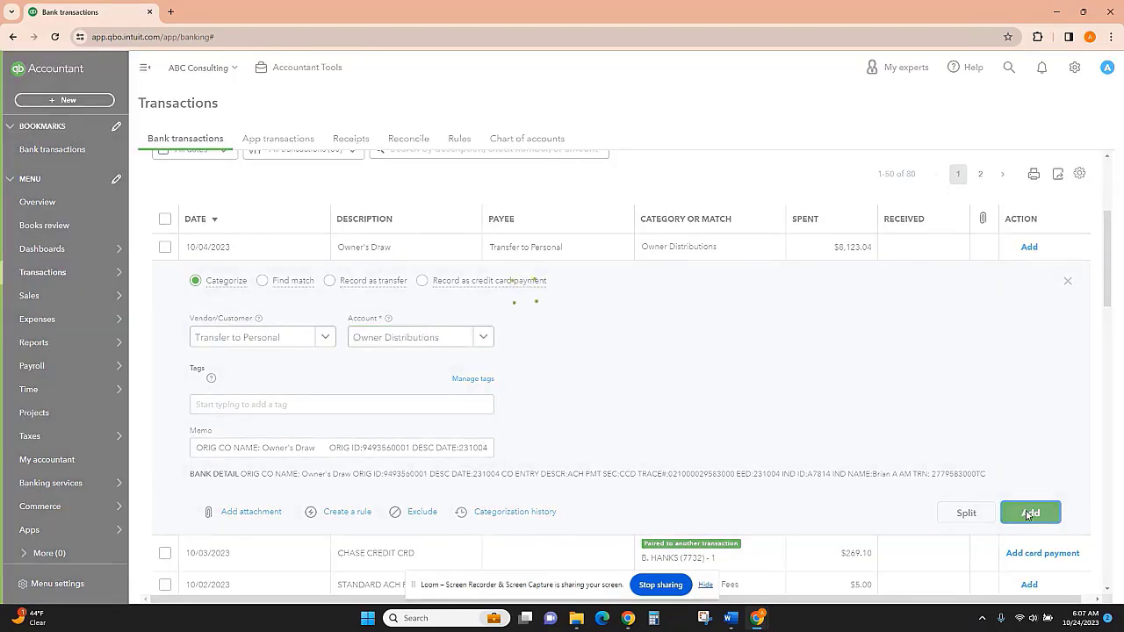
click(1029, 513)
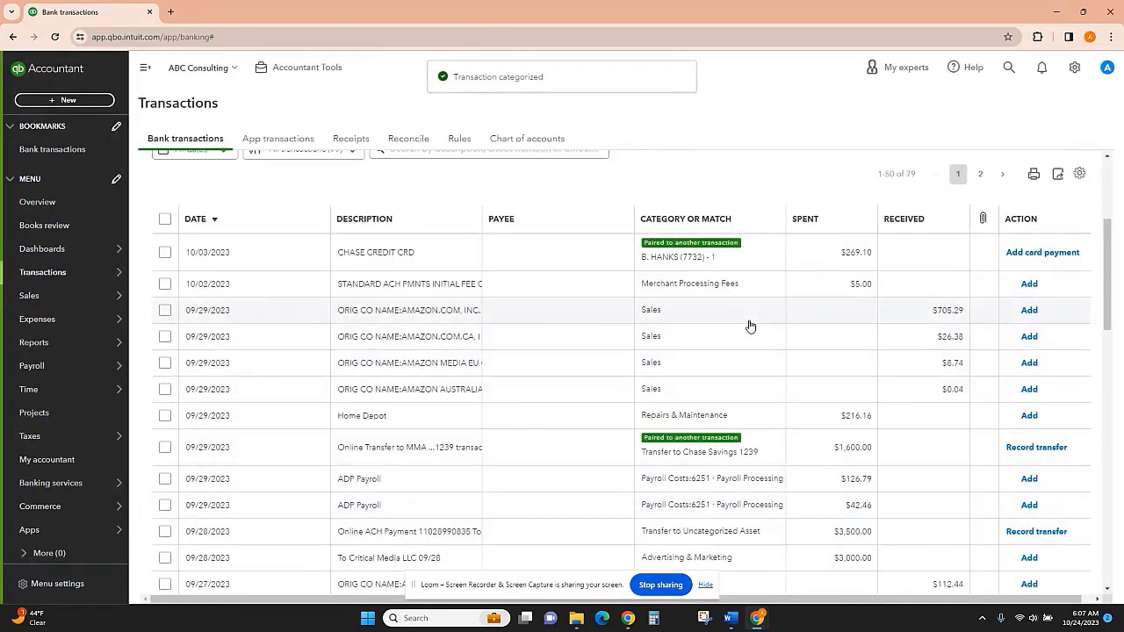
mouse_move(727, 288)
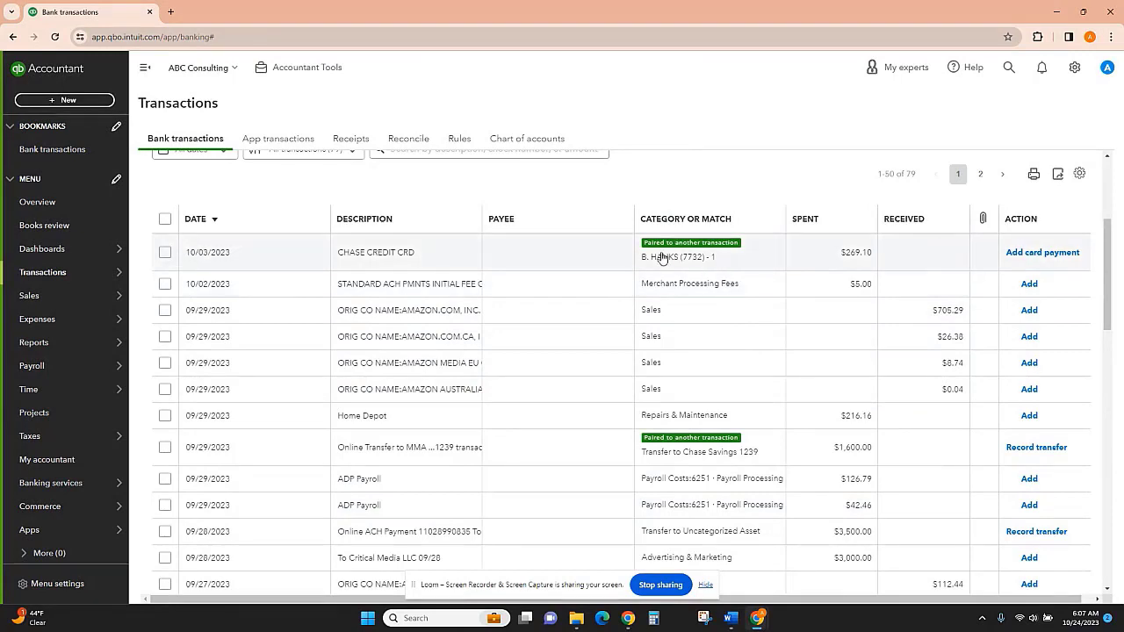
mouse_move(716, 179)
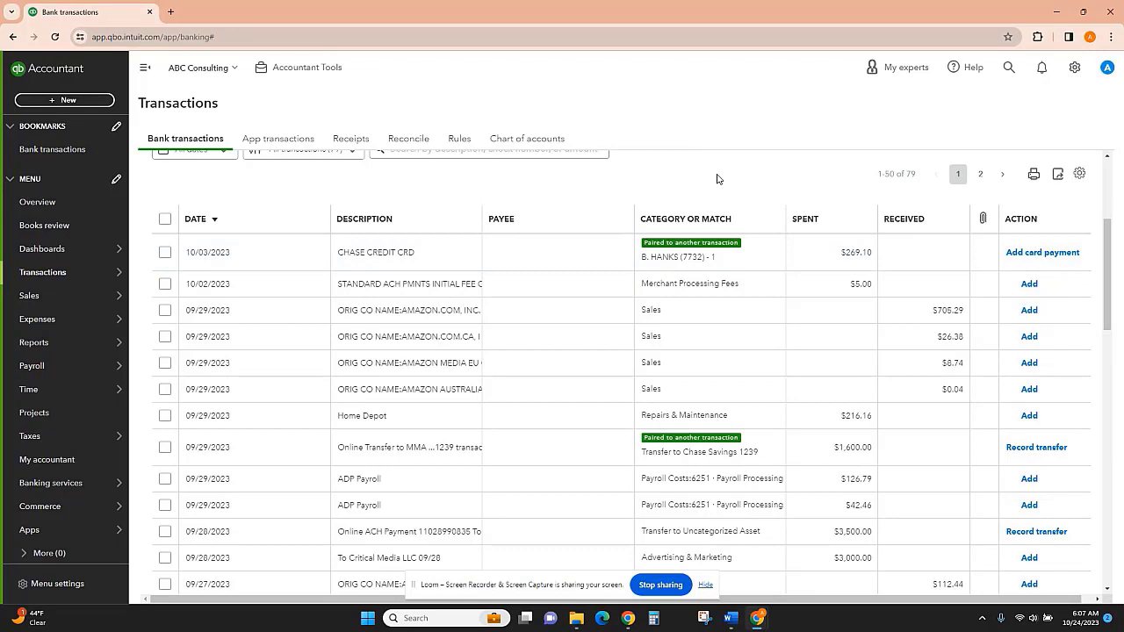
mouse_move(665, 193)
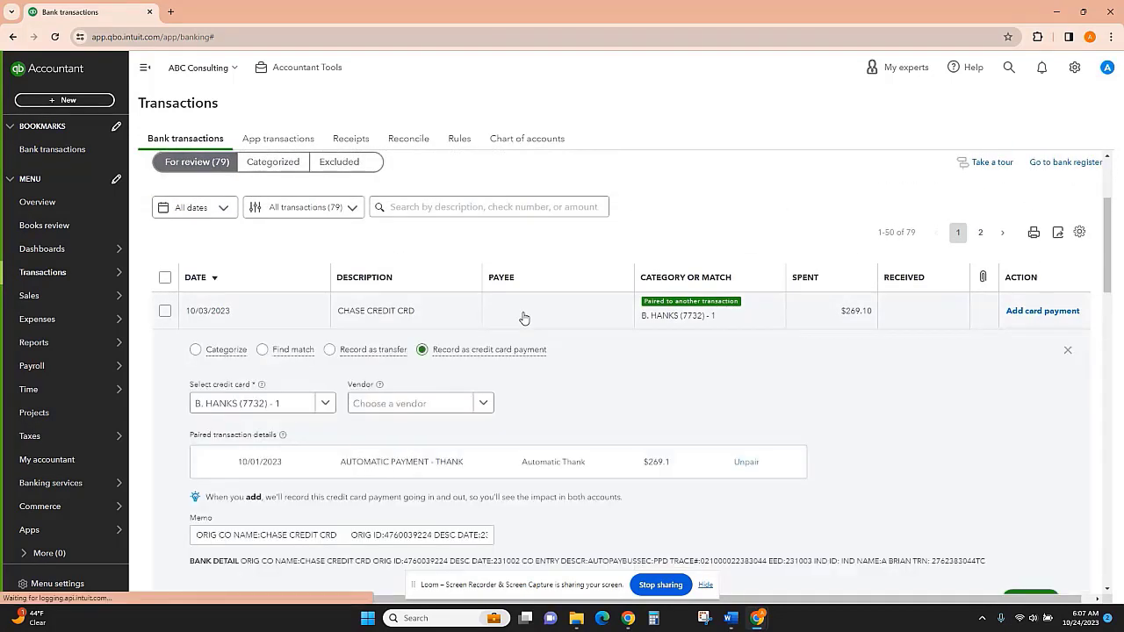
mouse_move(555, 387)
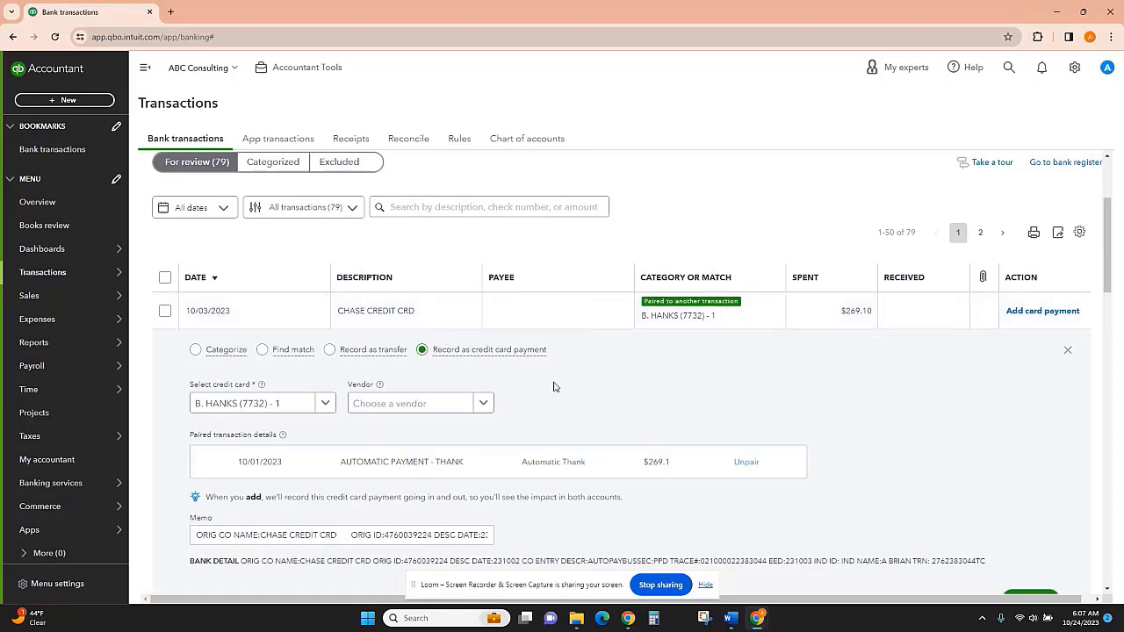
mouse_move(850, 316)
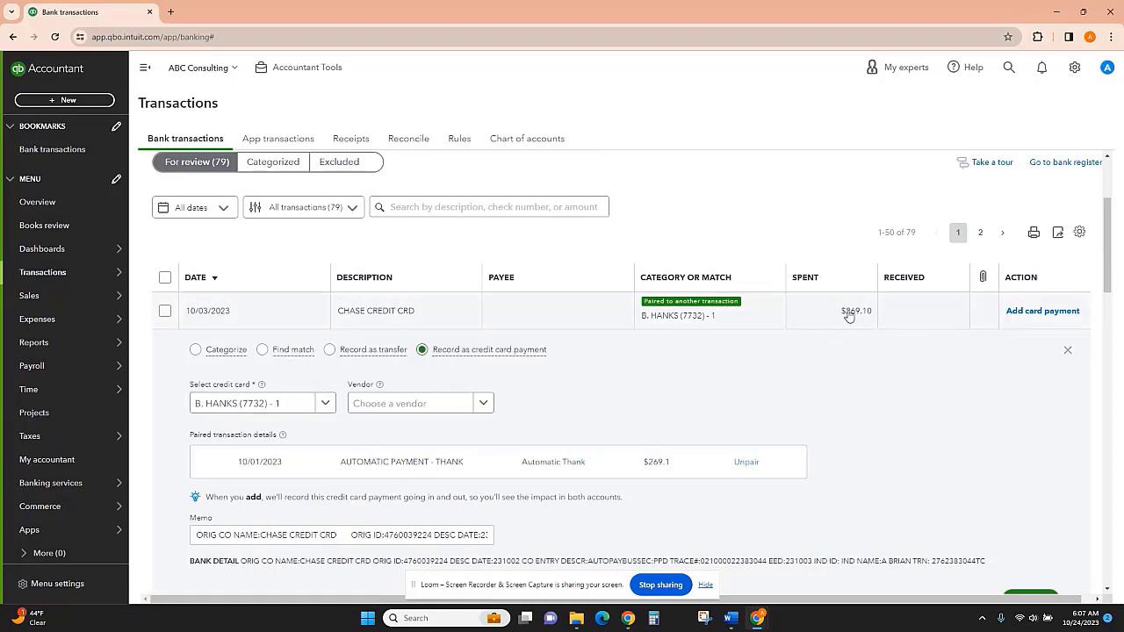
mouse_move(870, 327)
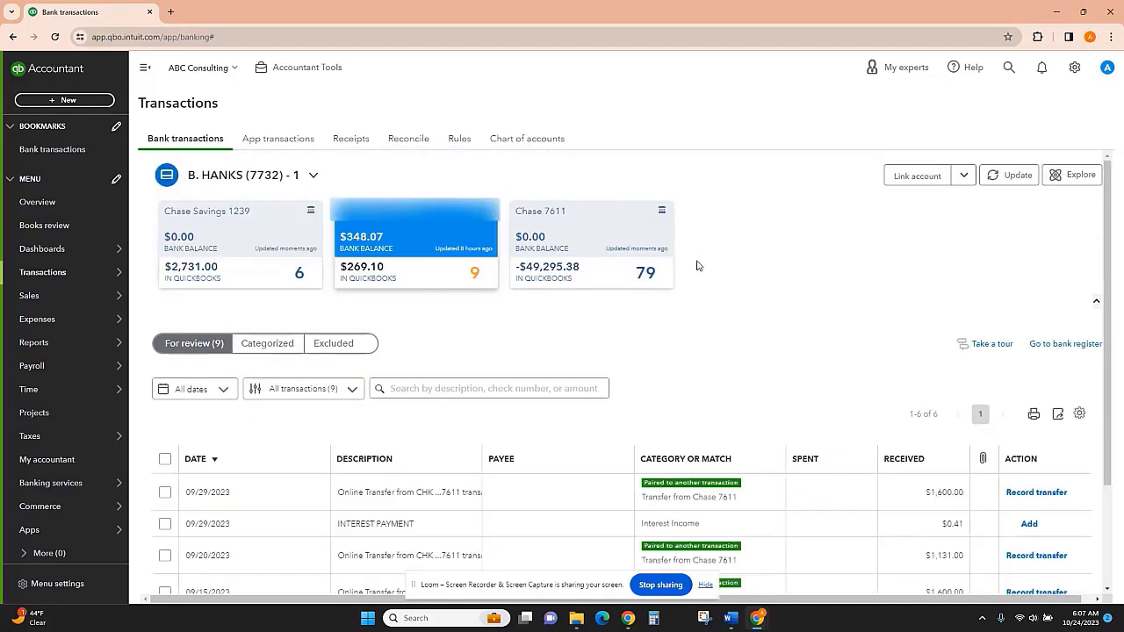
scroll(down, 3)
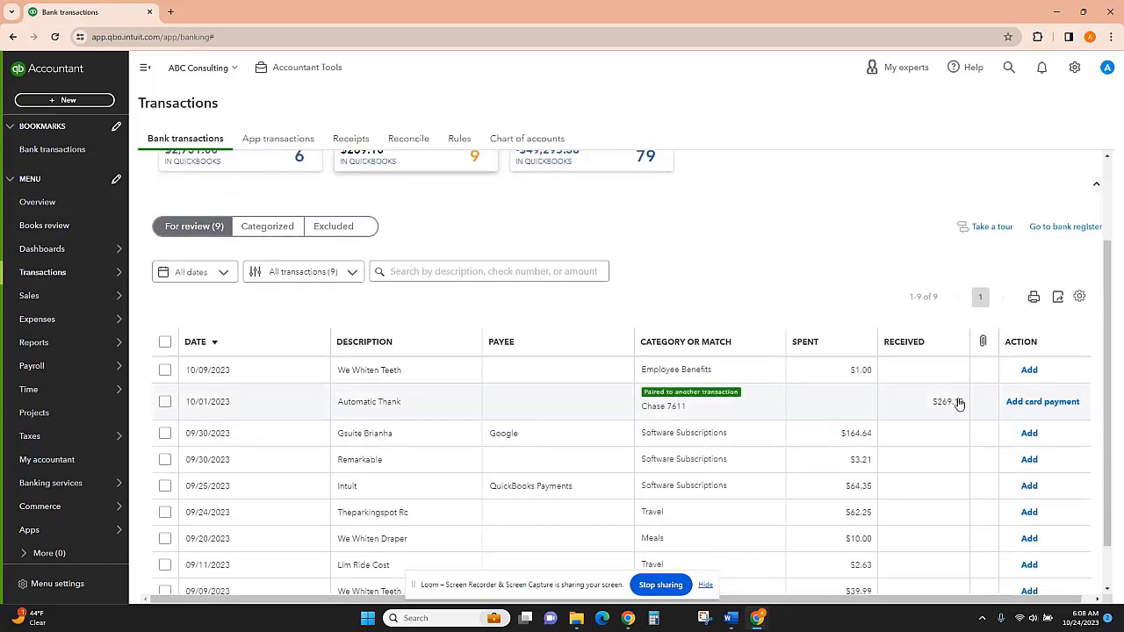
mouse_move(977, 404)
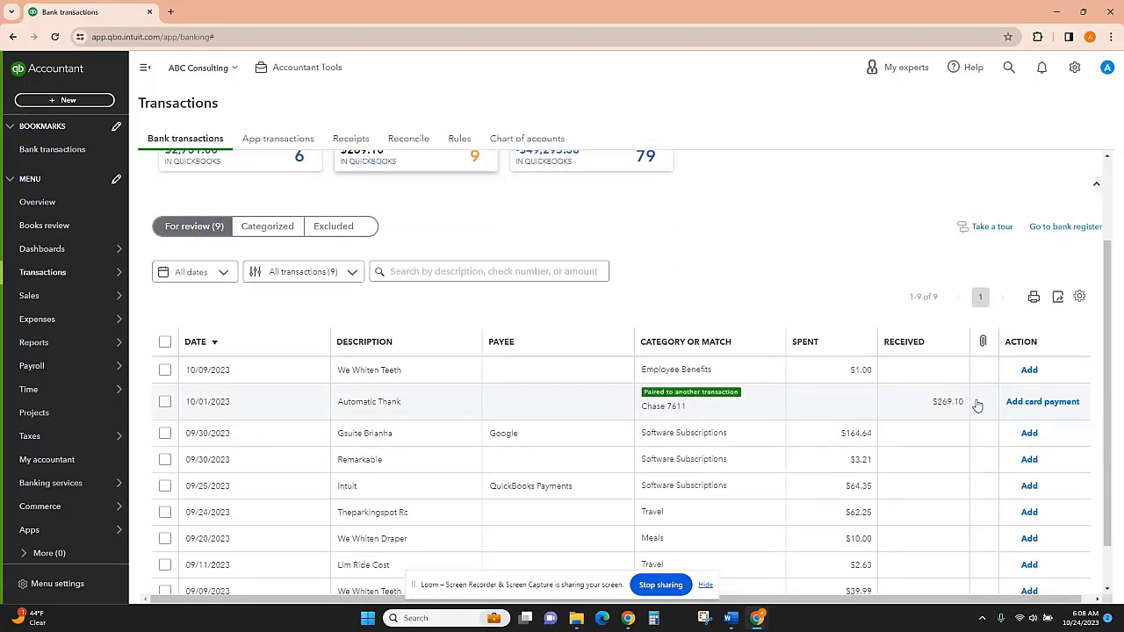
click(1044, 403)
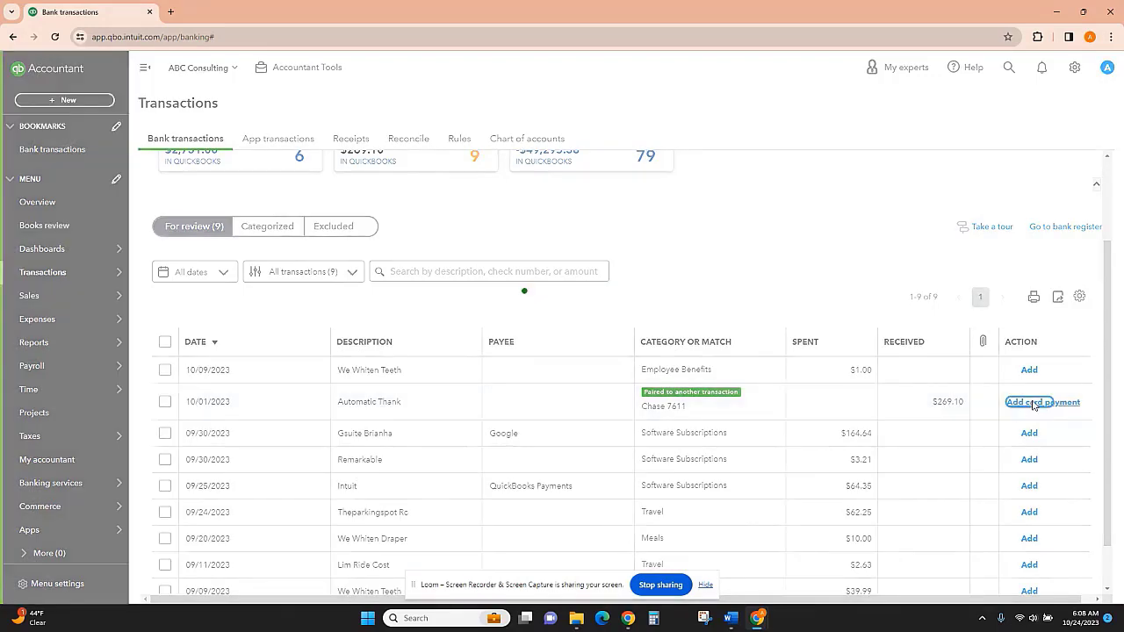
Step: Return to the Chase checking For review list, where the $269.10 payment no longer waits
click(1043, 402)
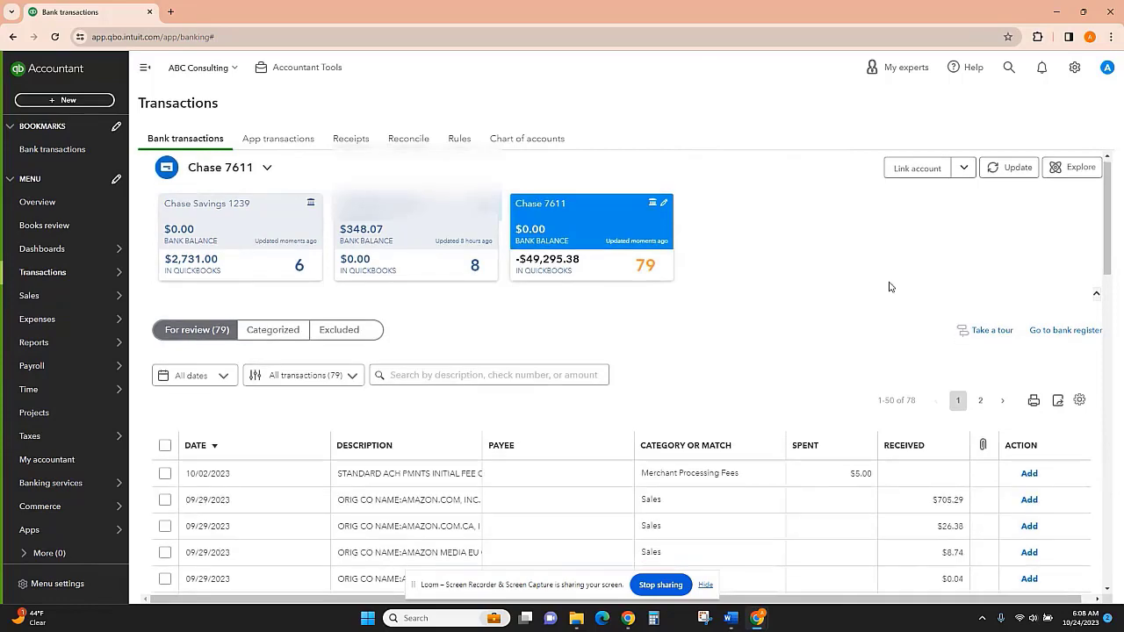
scroll(down, 3)
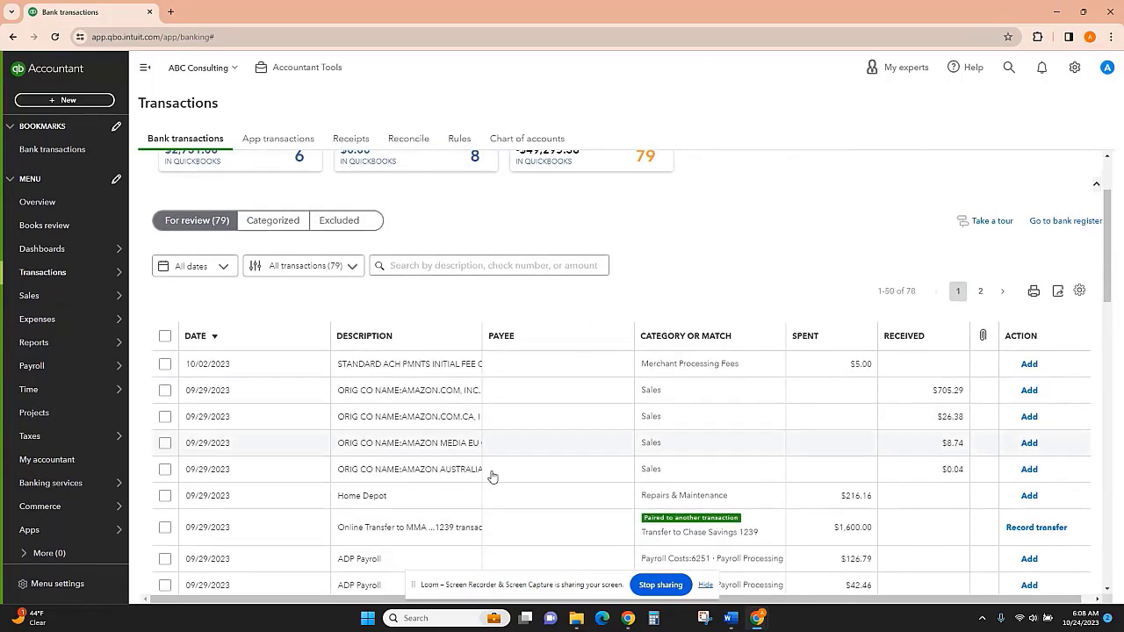
mouse_move(959, 427)
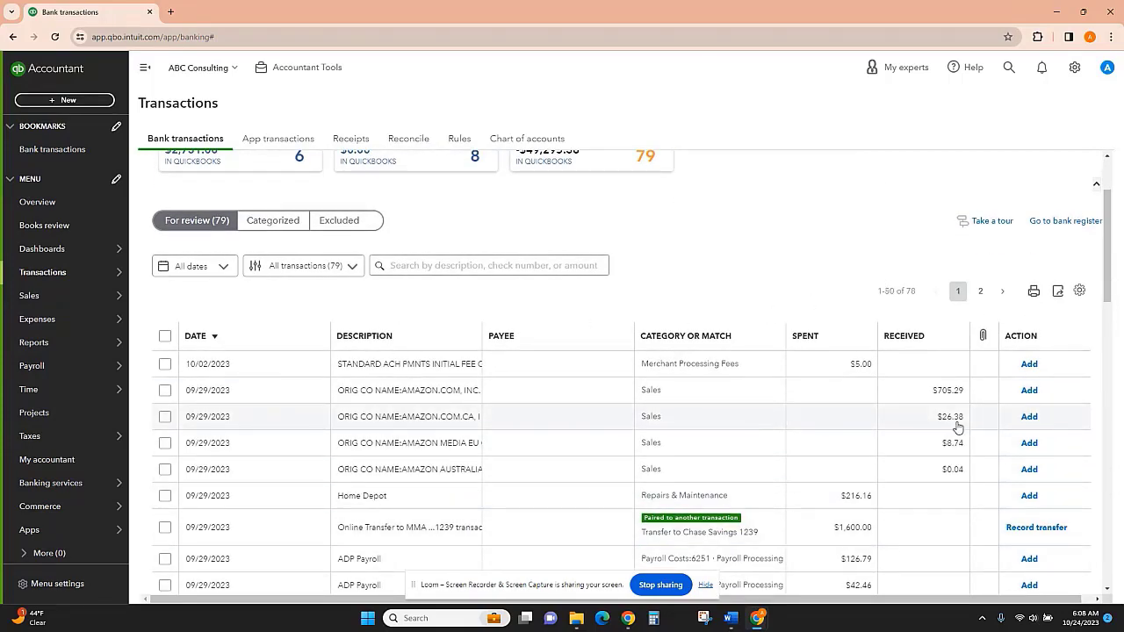
mouse_move(980, 414)
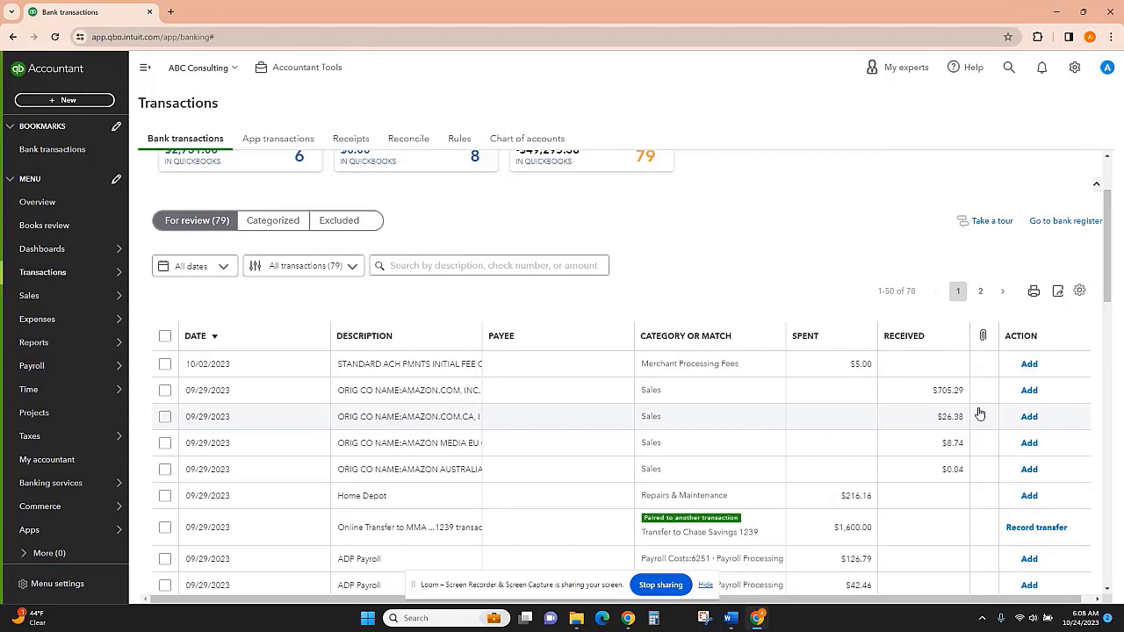